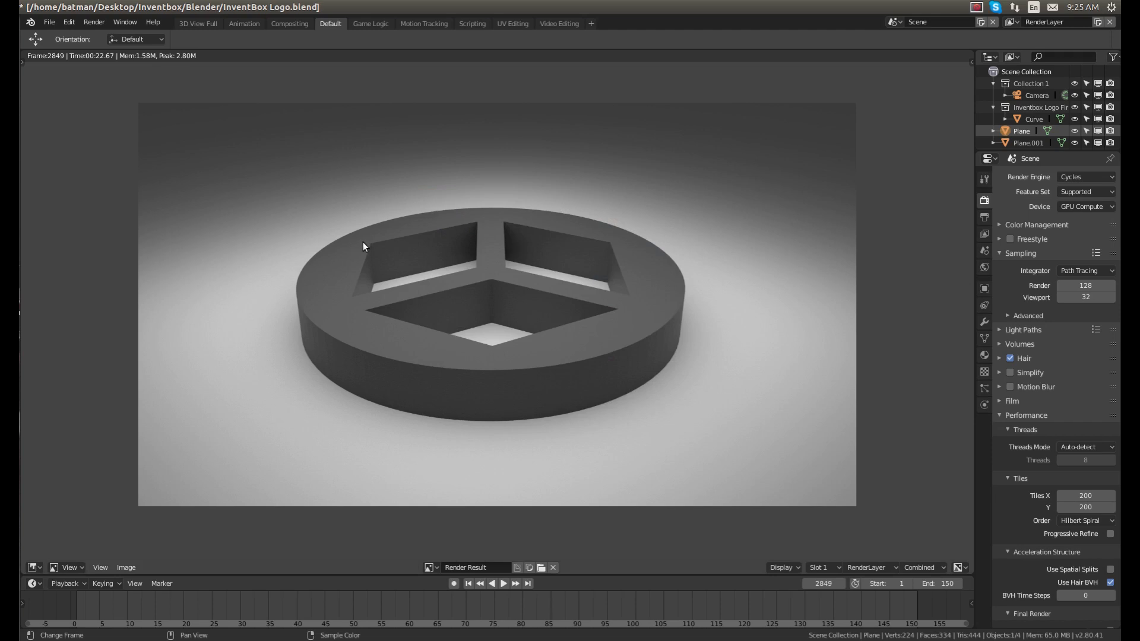
mouse_move(317, 222)
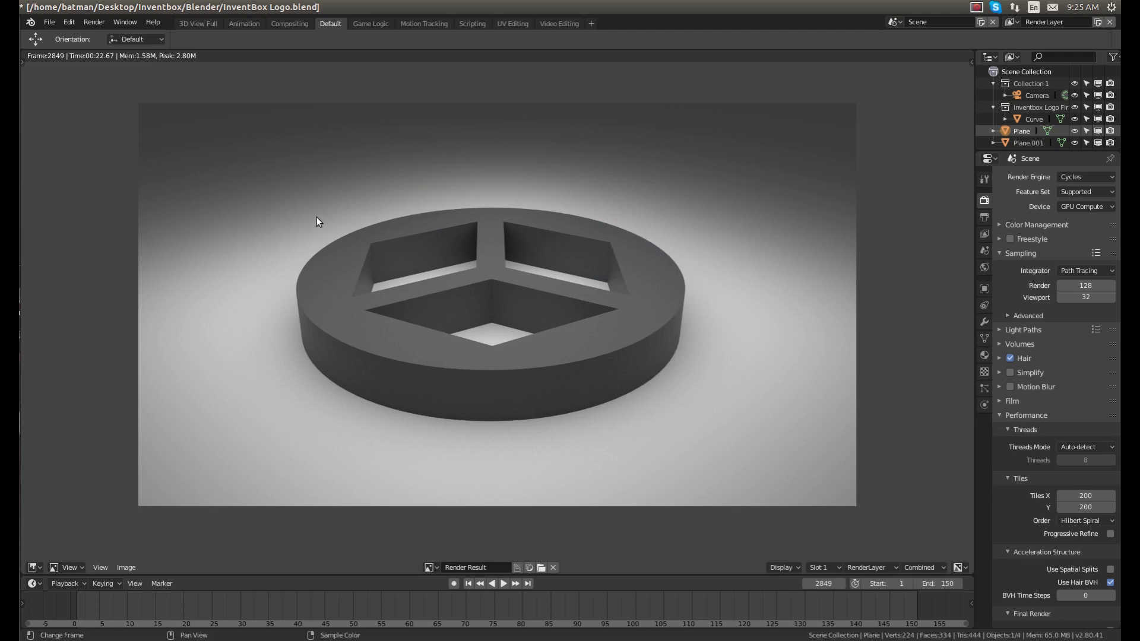
mouse_move(353, 304)
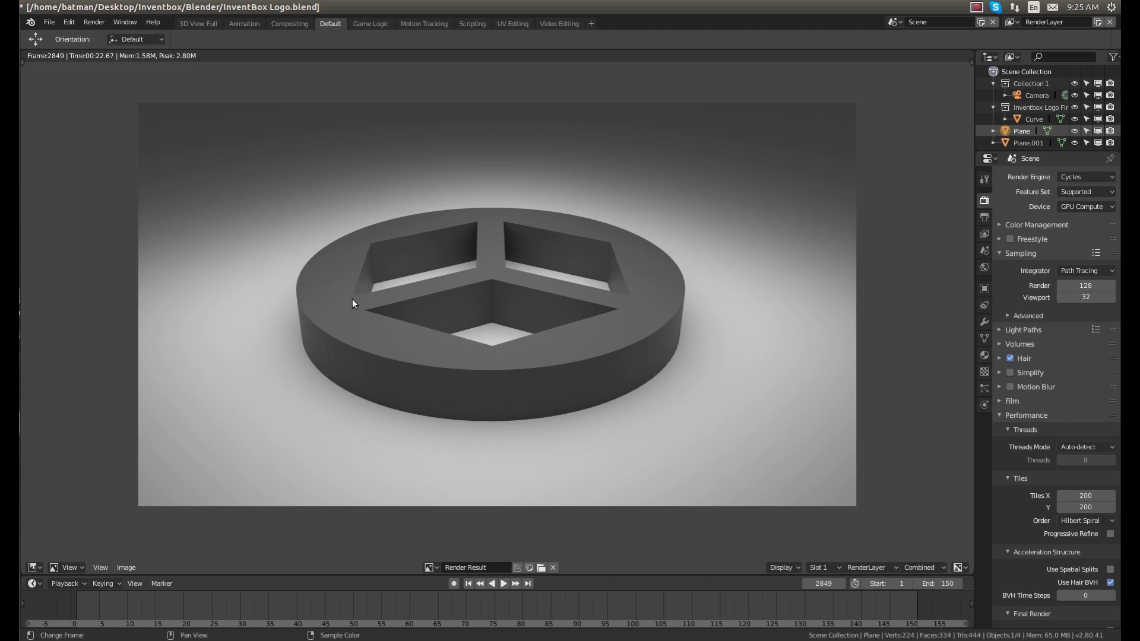
mouse_move(555, 369)
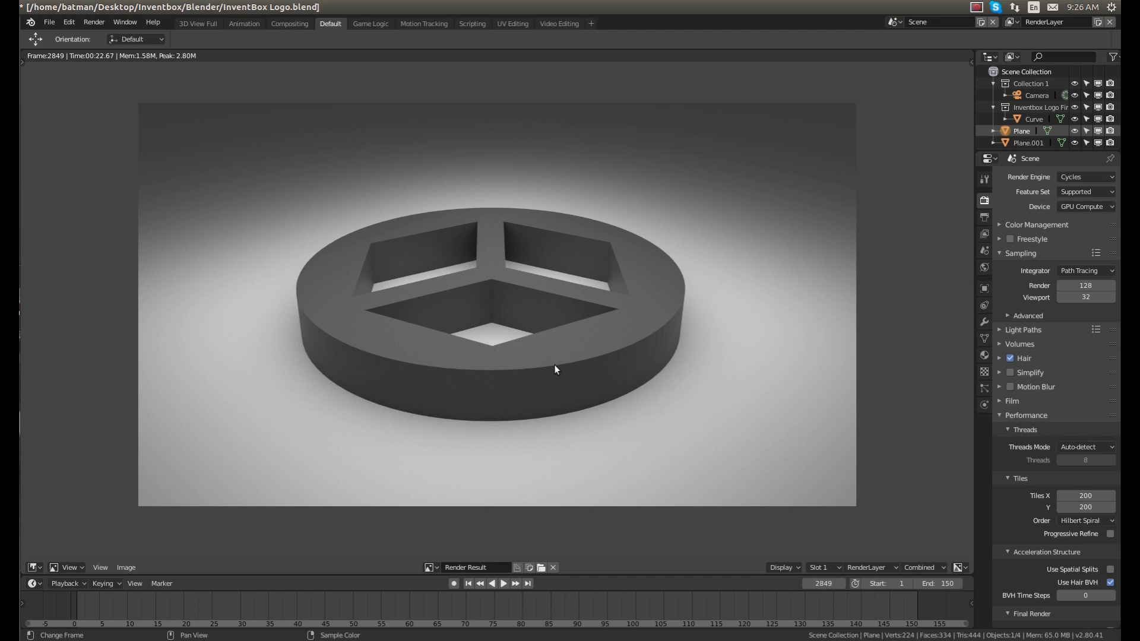
mouse_move(562, 356)
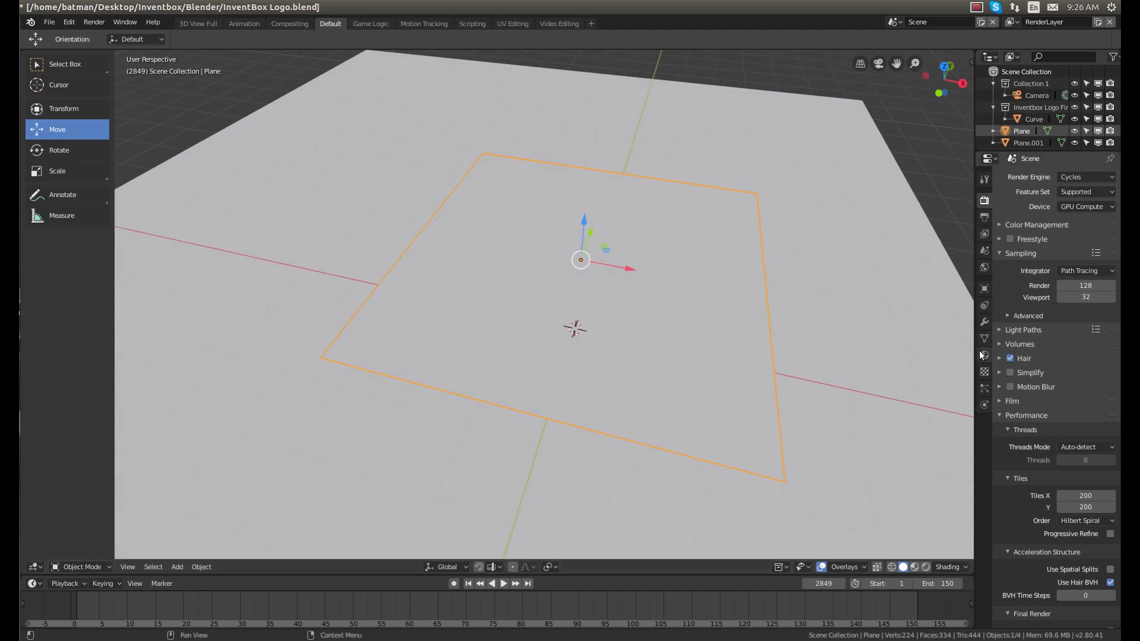
Step: Reselect Emission as the overhead plane's surface shader, keeping strength 1.3
left_click(984, 355)
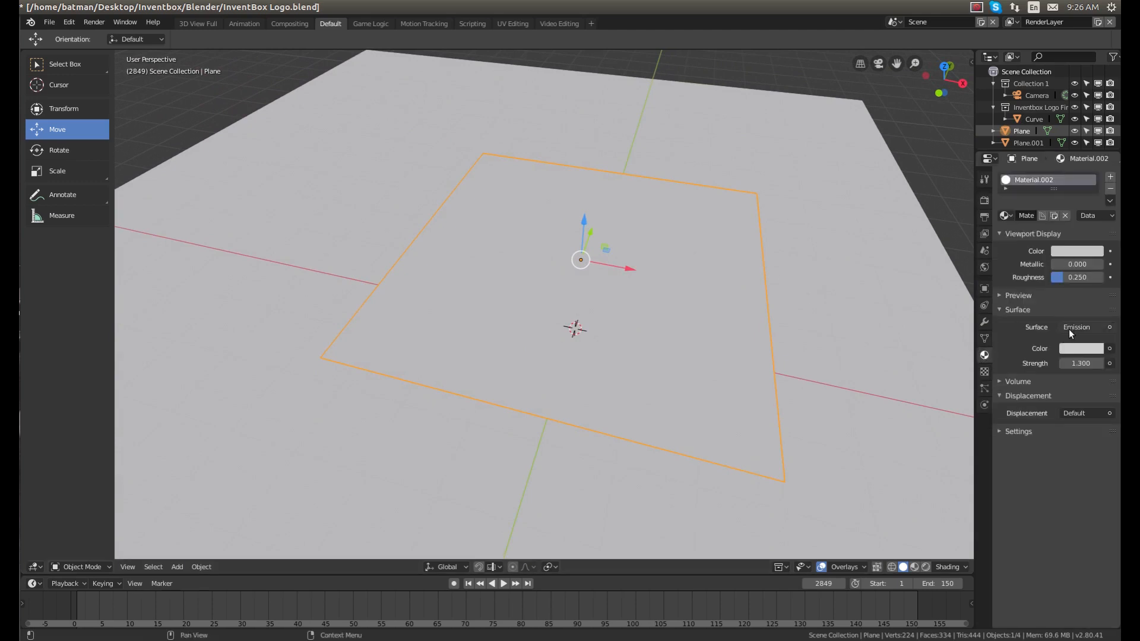
left_click(1082, 327)
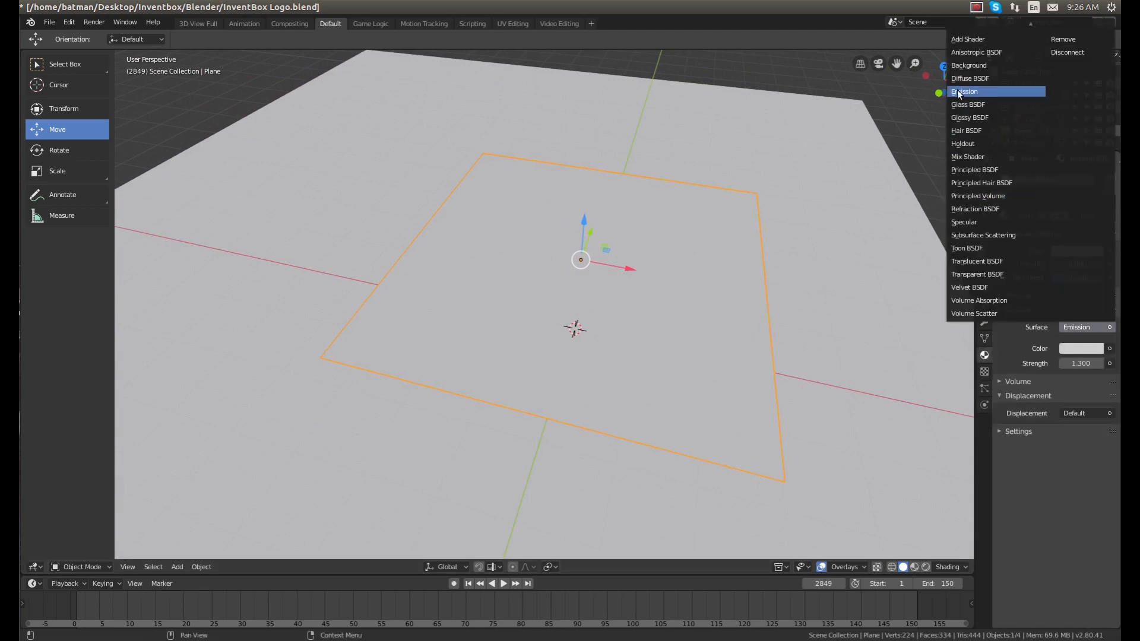
left_click(964, 91)
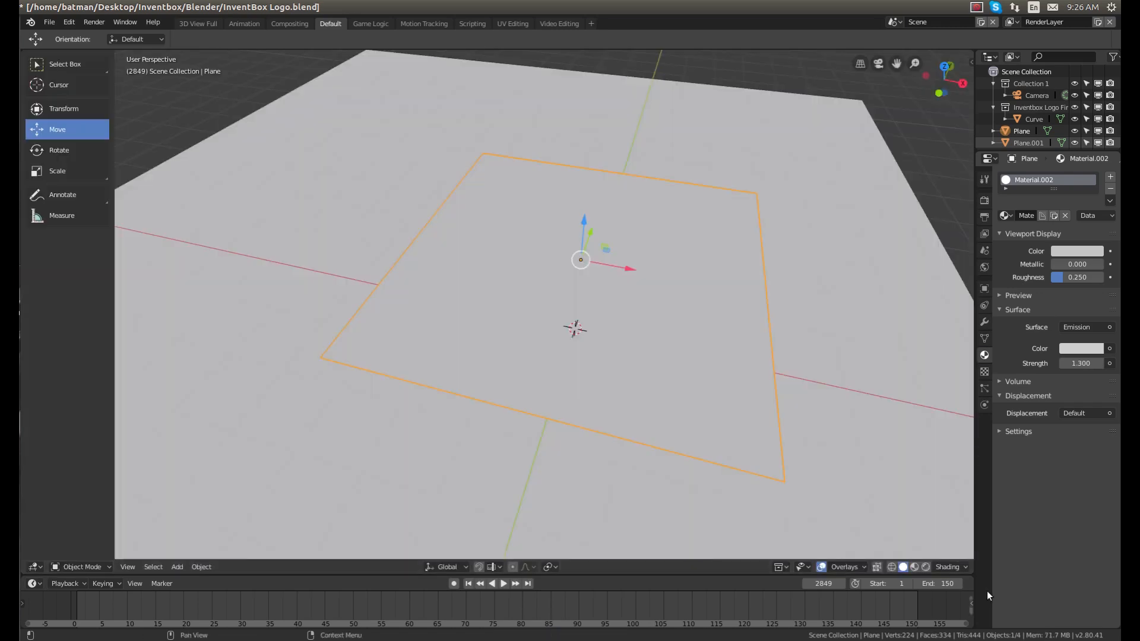
left_click(917, 567)
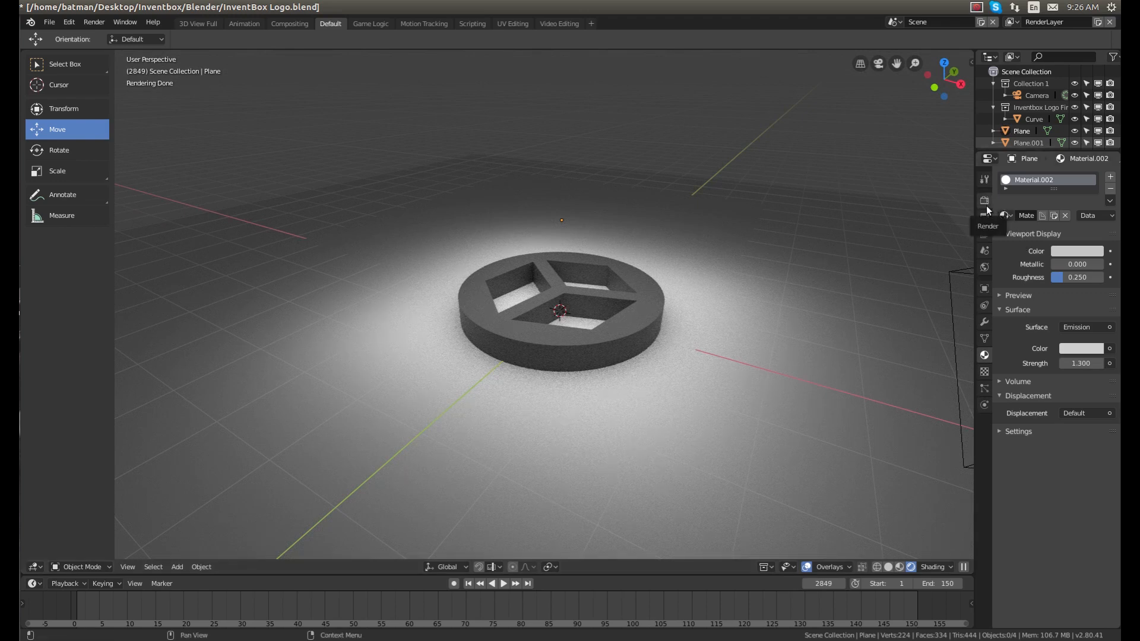
Step: Change the scene's render engine from Cycles to Eevee in Render Properties
left_click(984, 200)
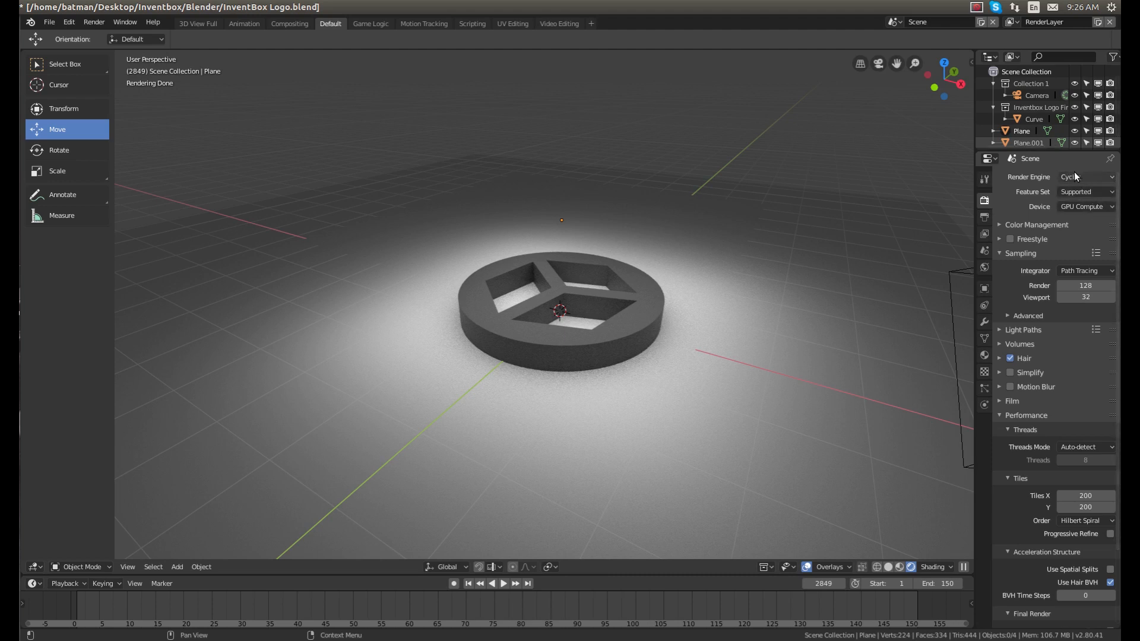
left_click(1086, 177)
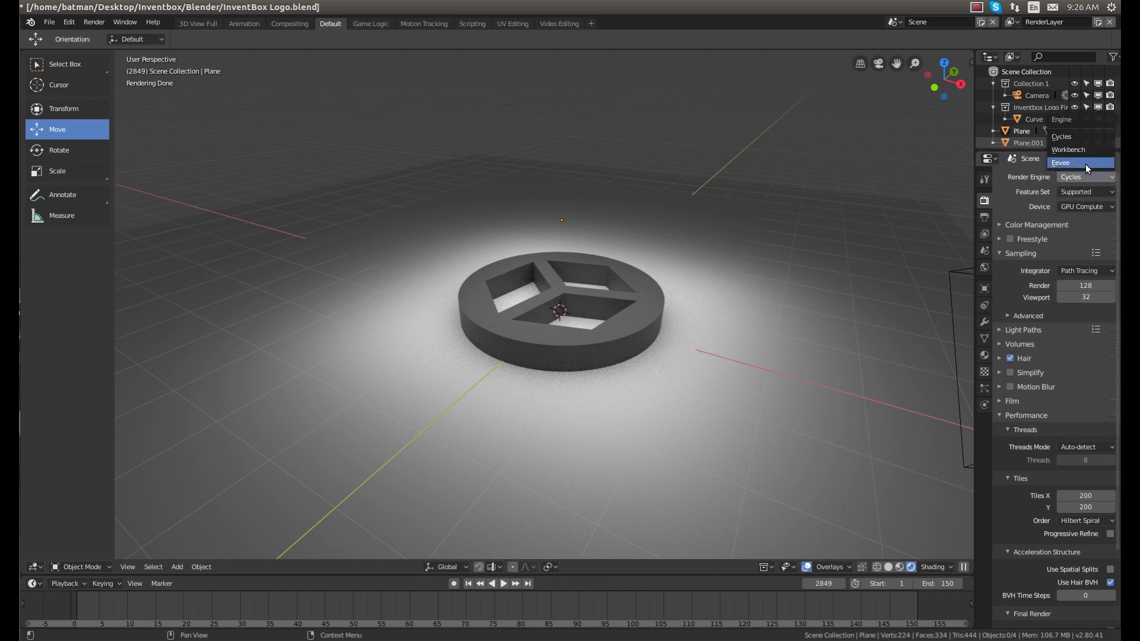
left_click(1061, 162)
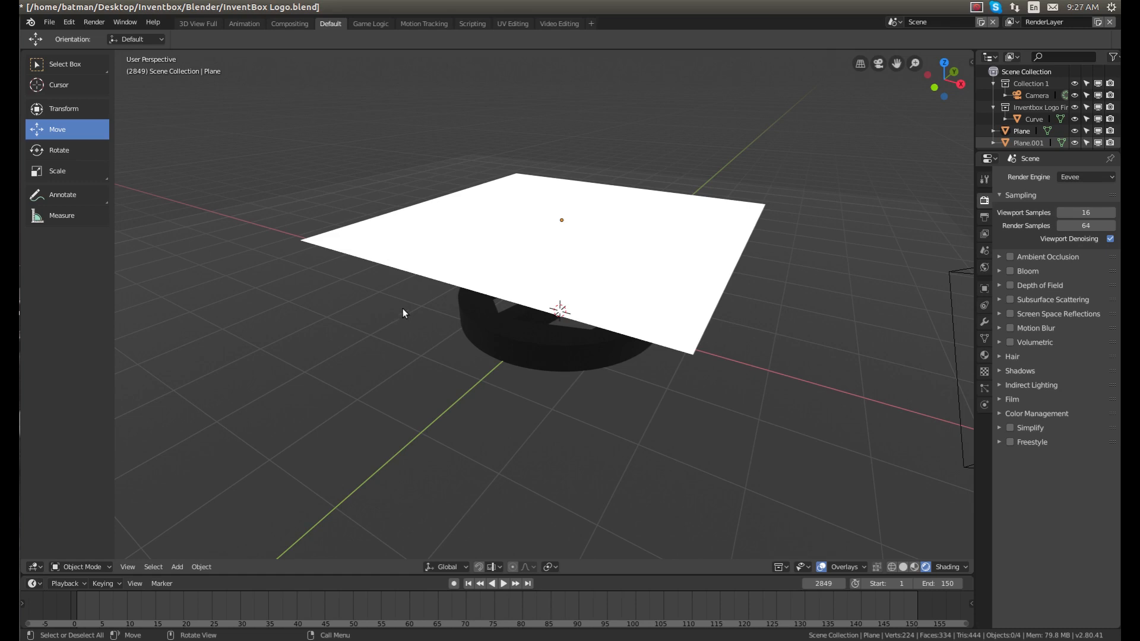
Step: Delete the white plane, add a point light and move it high above the disc
left_click(513, 253)
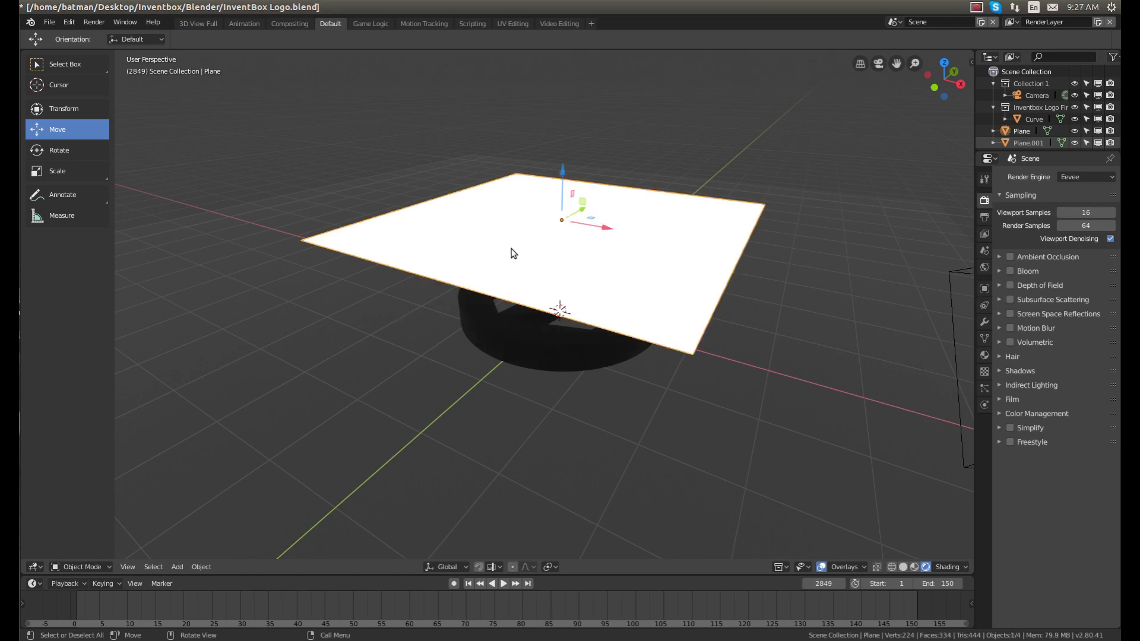
key("x")
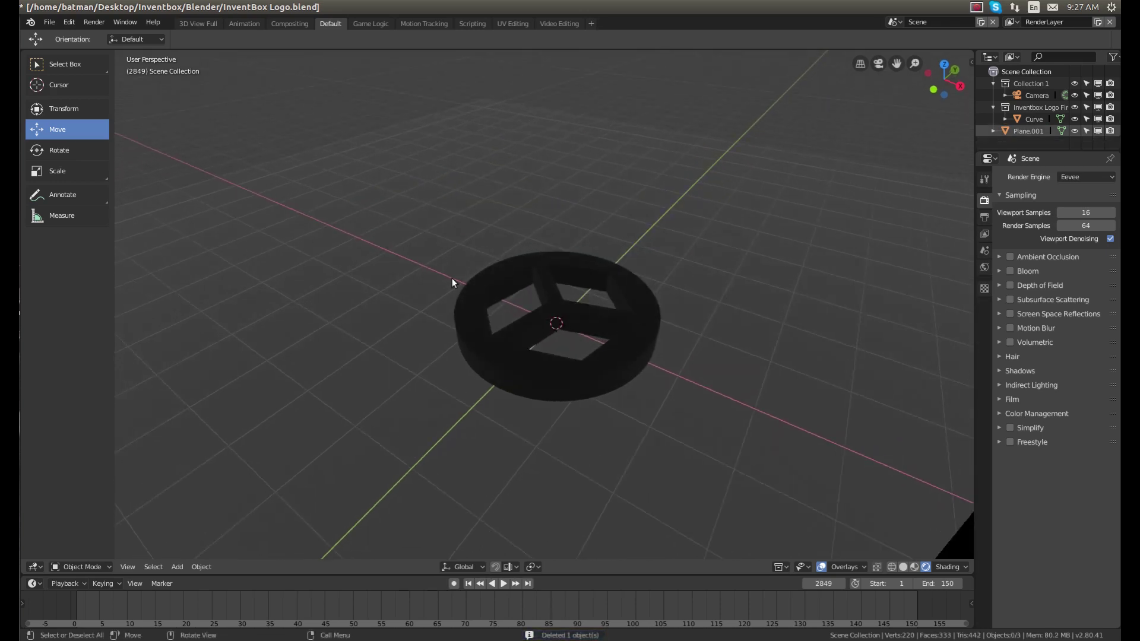
left_click(177, 566)
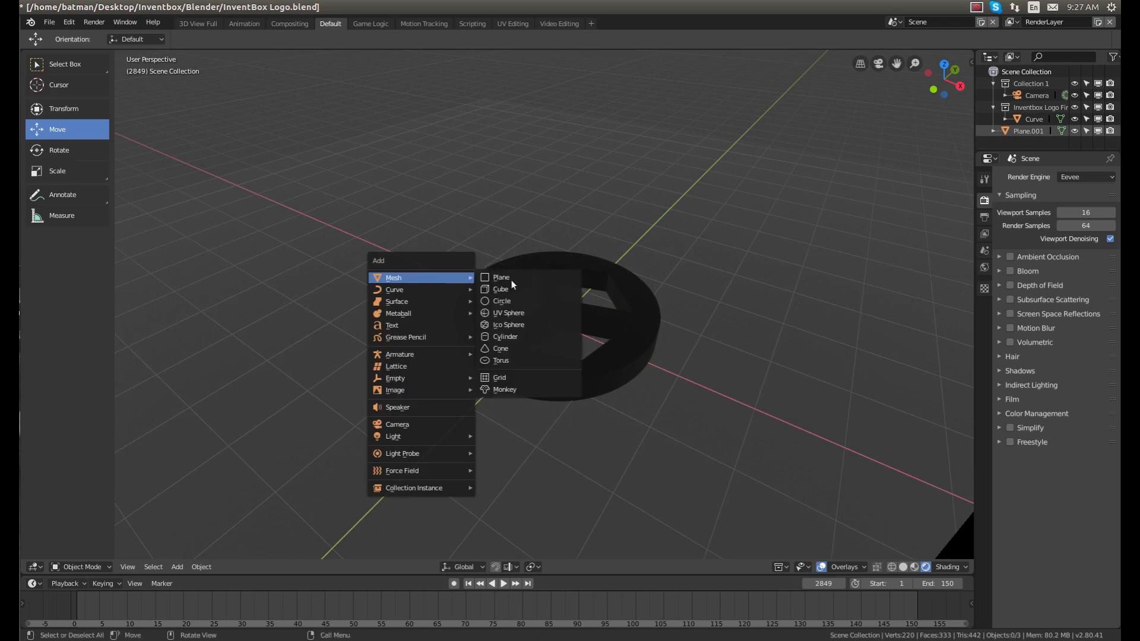
mouse_move(393, 435)
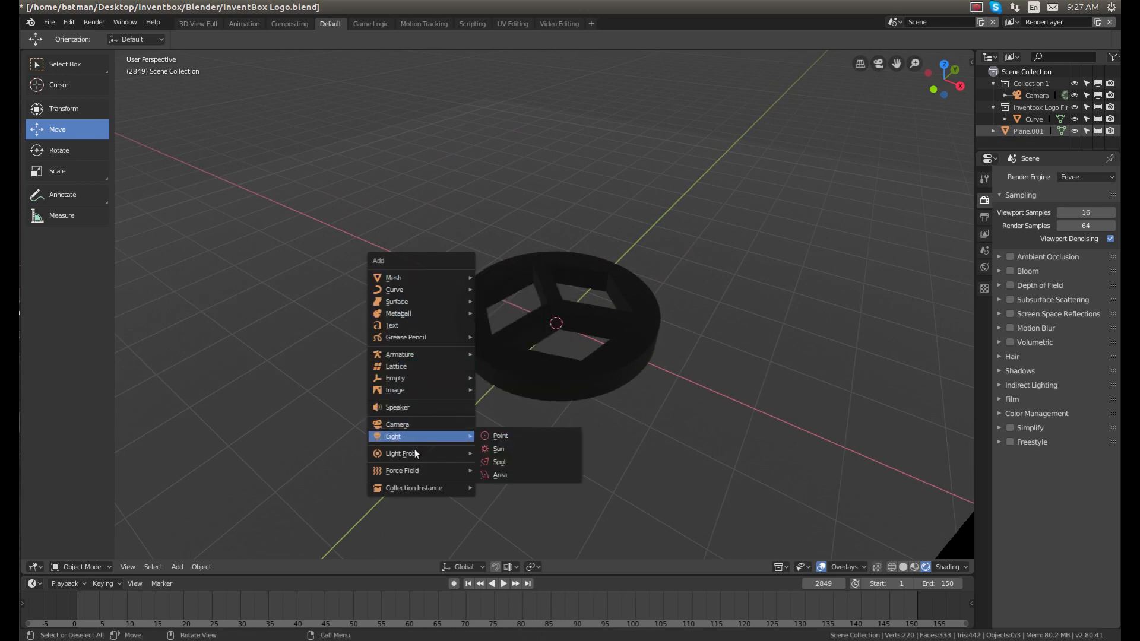
left_click(500, 435)
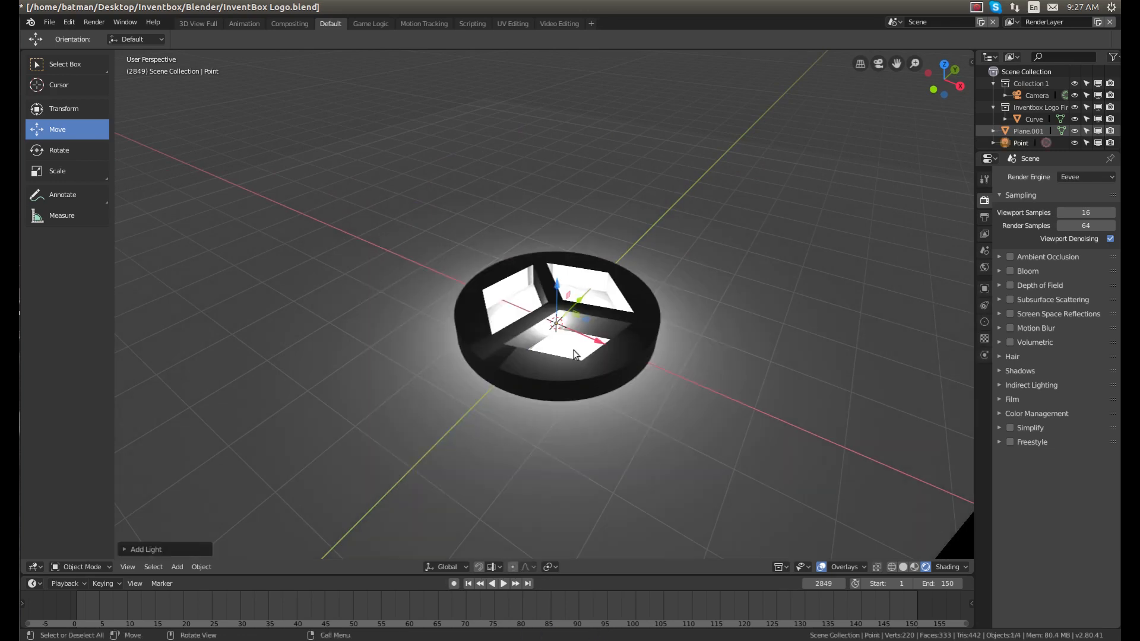
key("g")
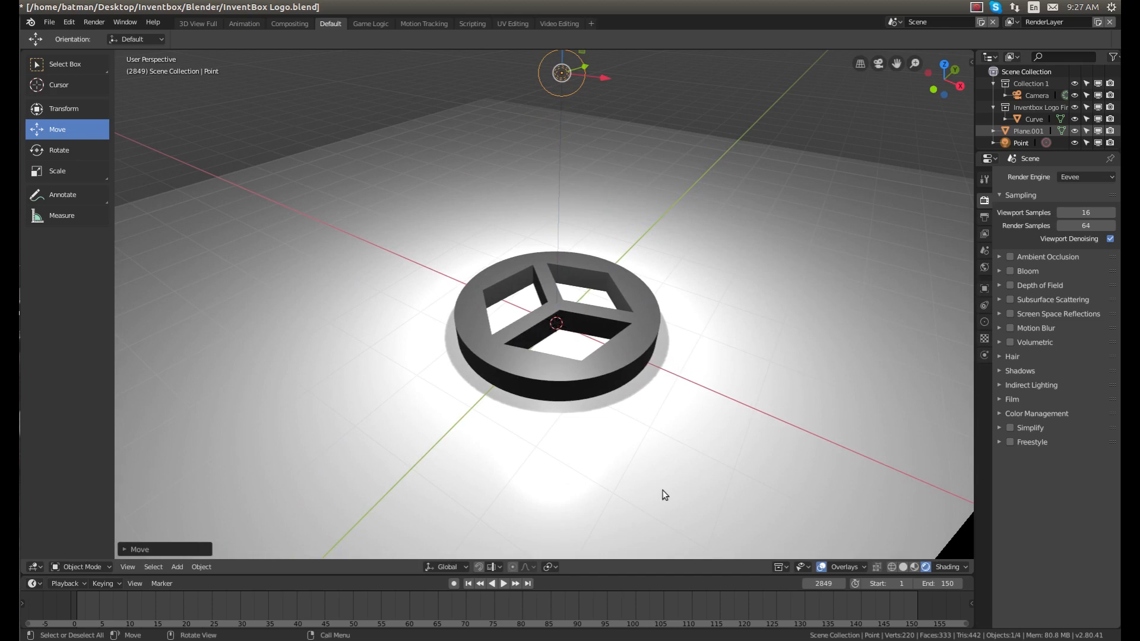
mouse_move(732, 371)
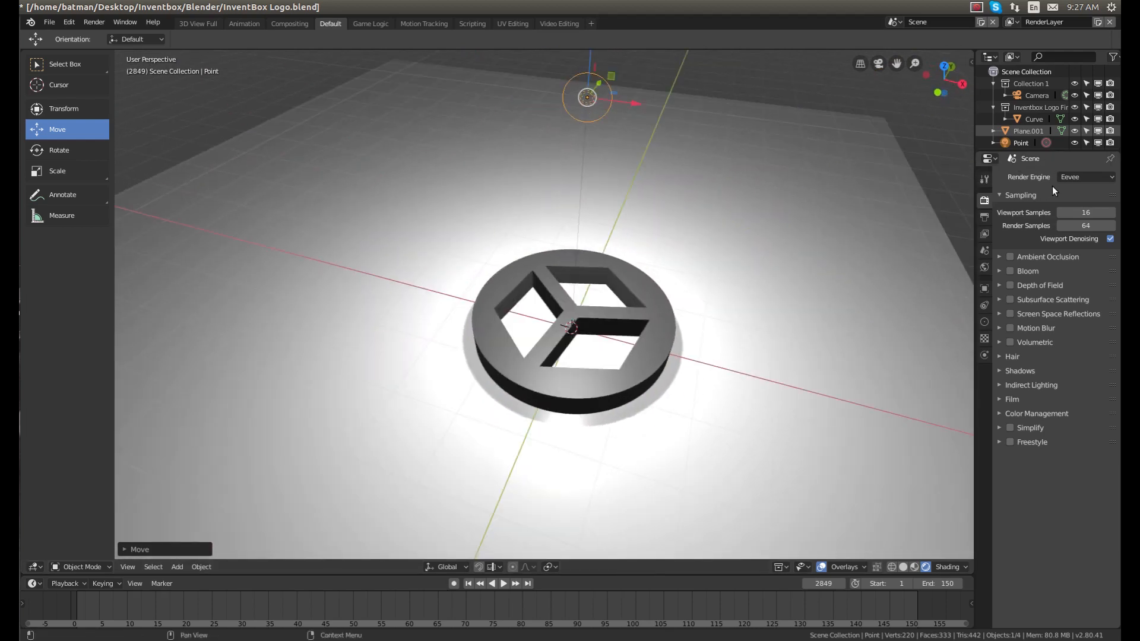
left_click(1085, 177)
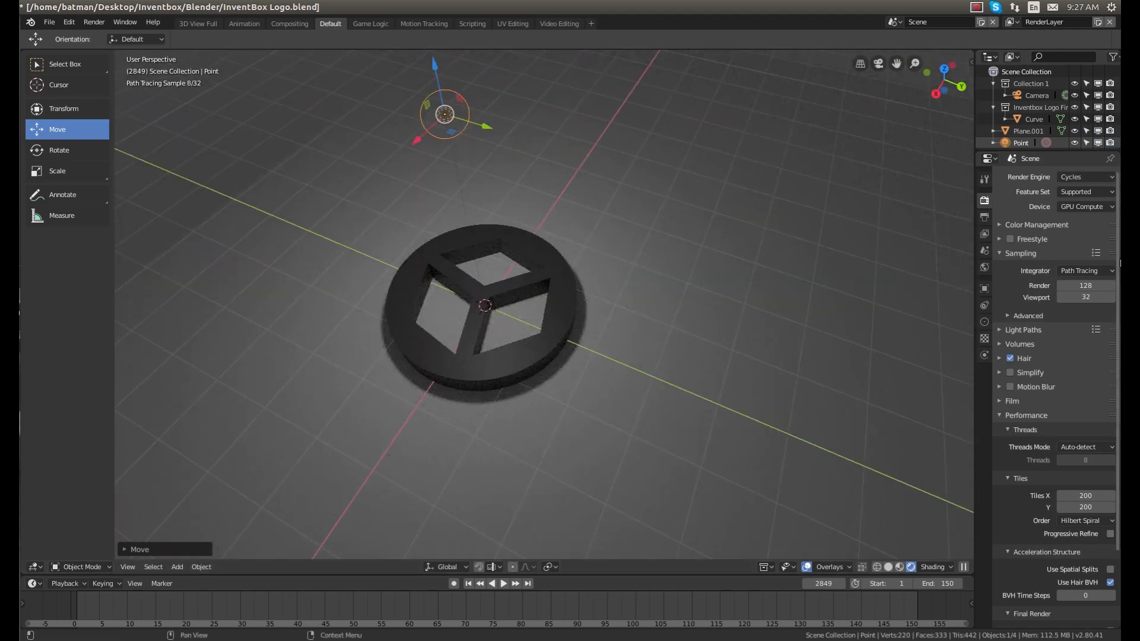
left_click(1085, 177)
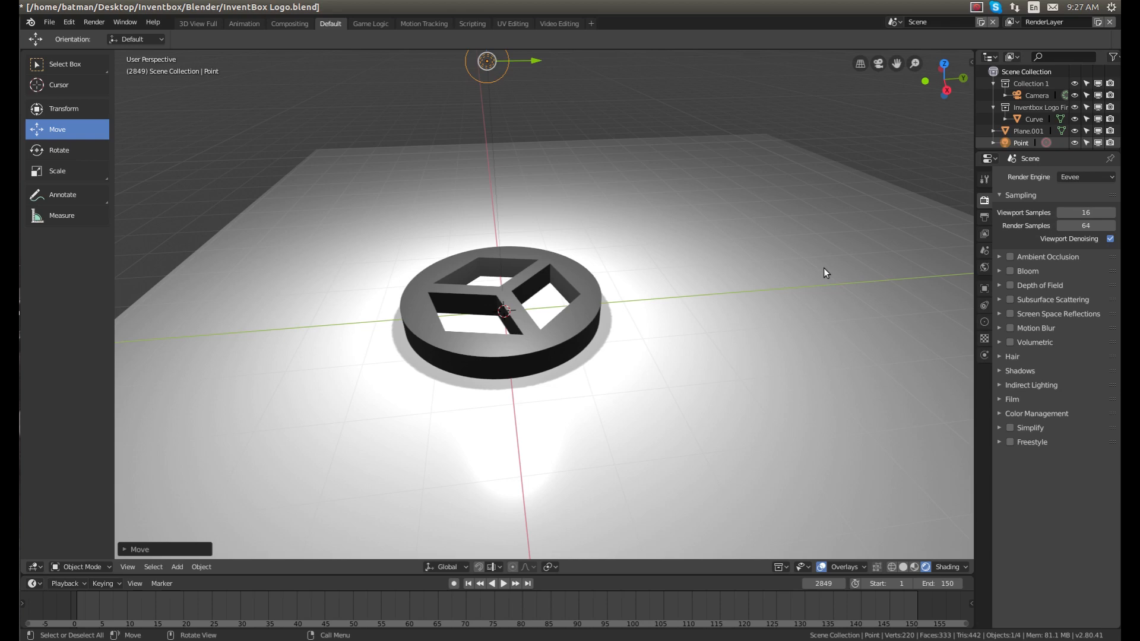
mouse_move(813, 268)
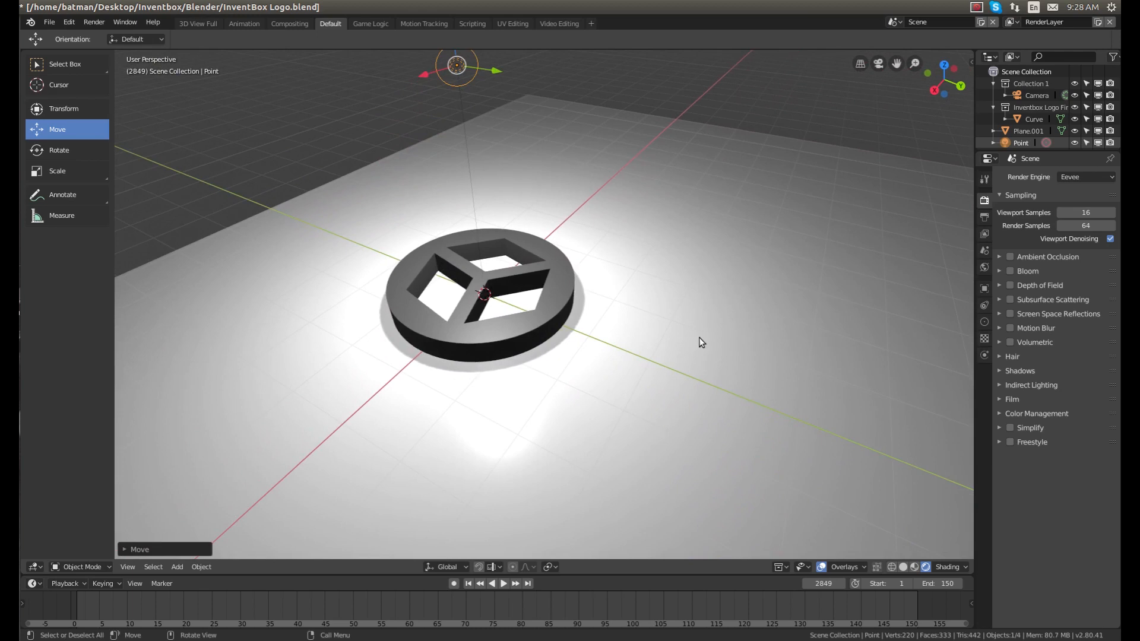
mouse_move(790, 488)
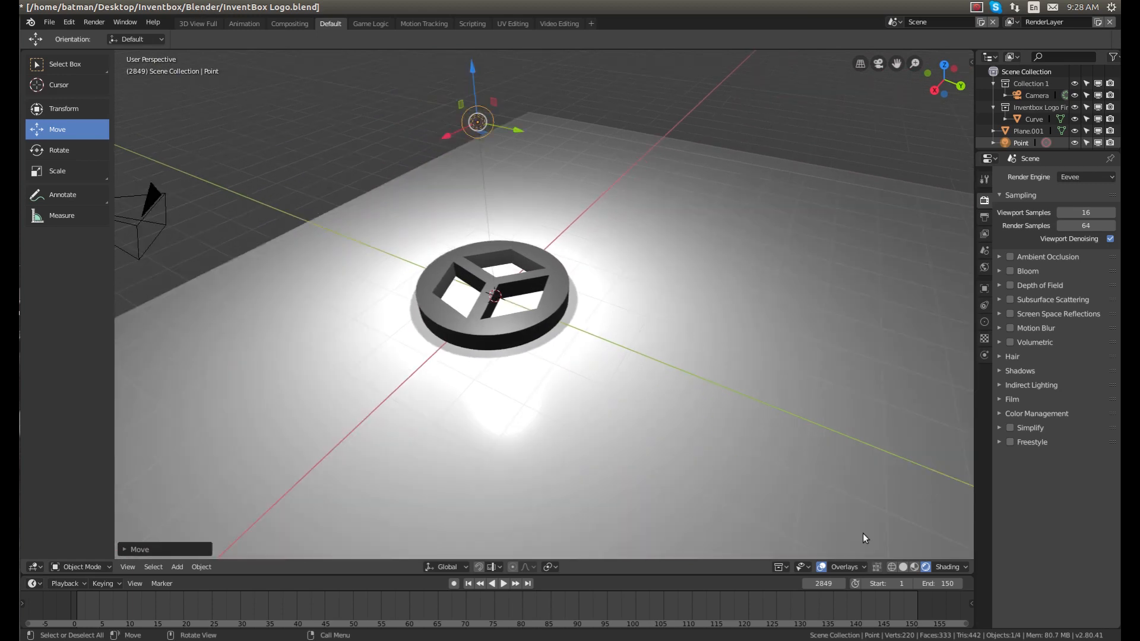
Step: Duplicate the point light with Shift+D into a row of six lights above the disc
left_click(843, 567)
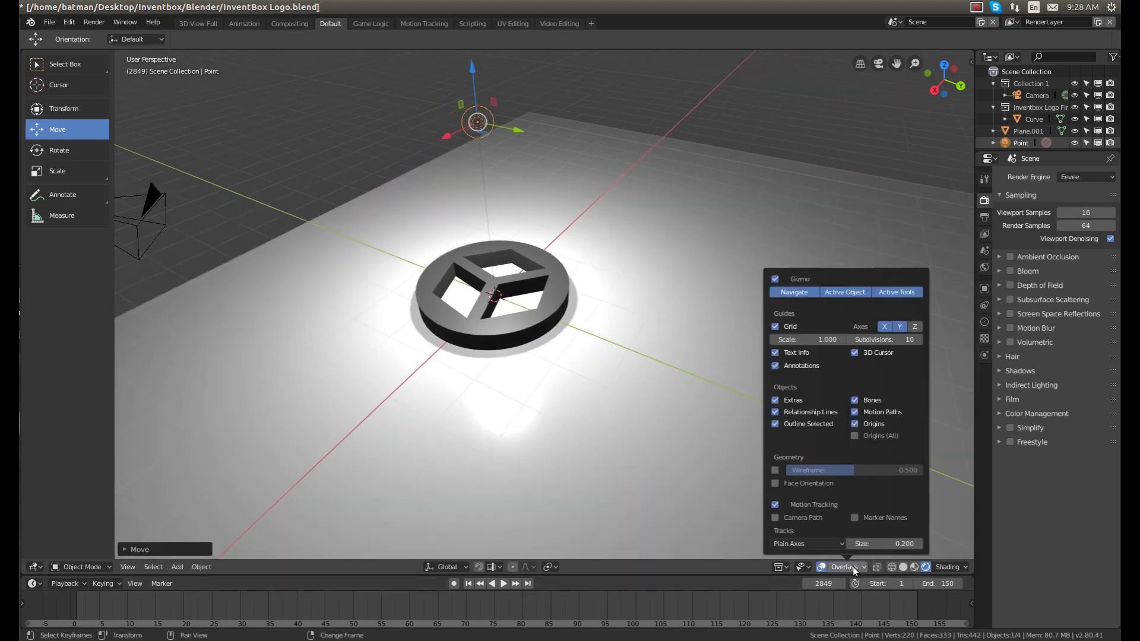
left_click(431, 433)
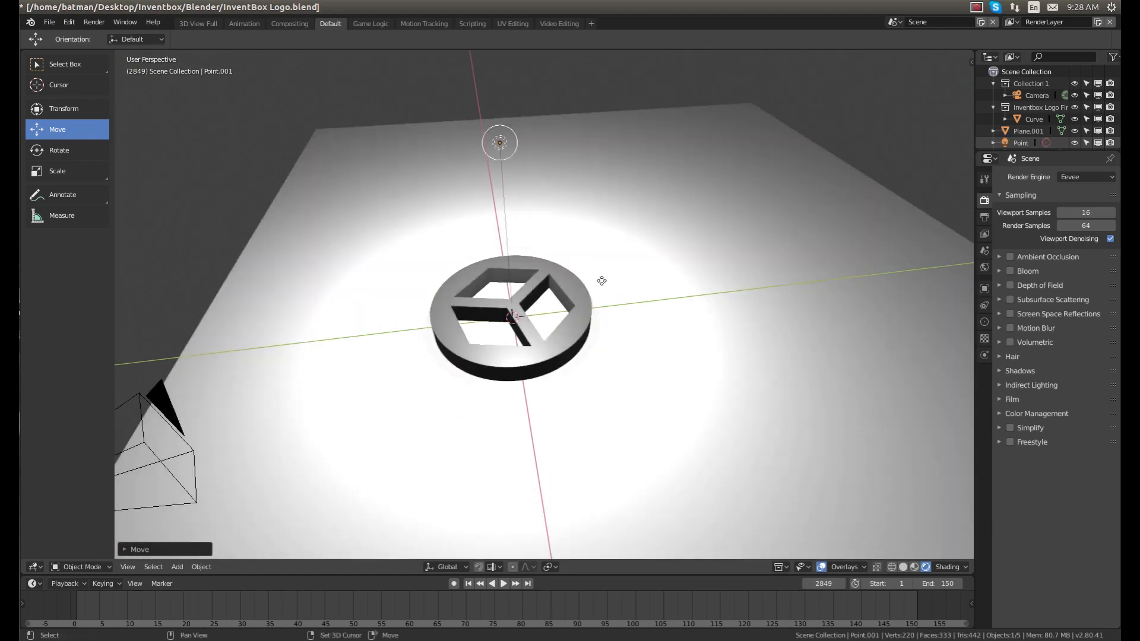
key("shift+d")
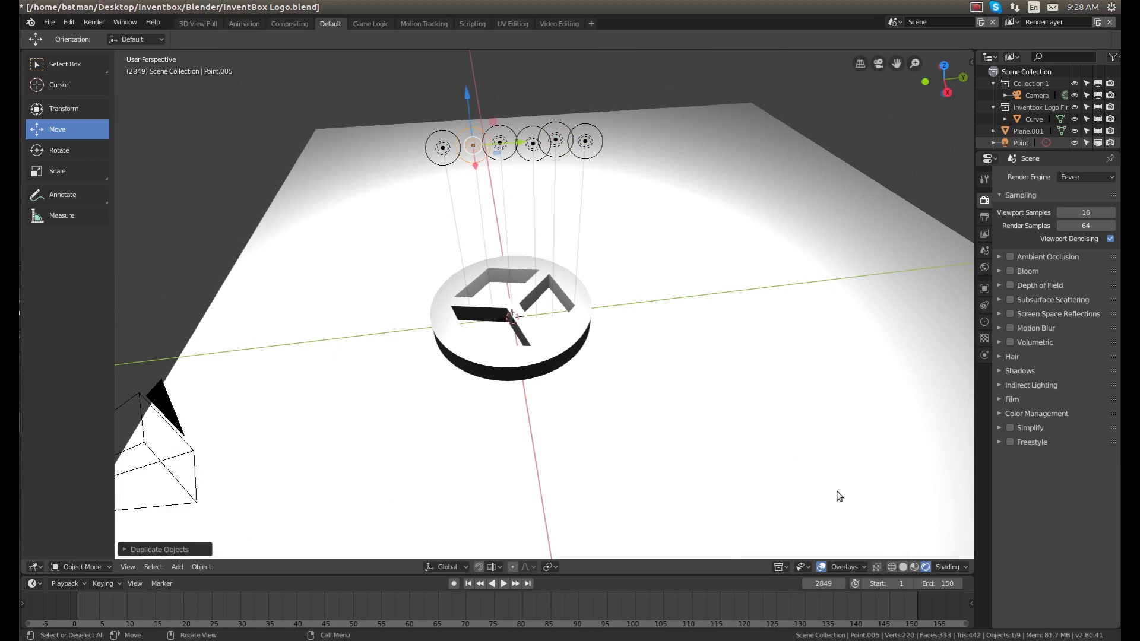
left_click(843, 567)
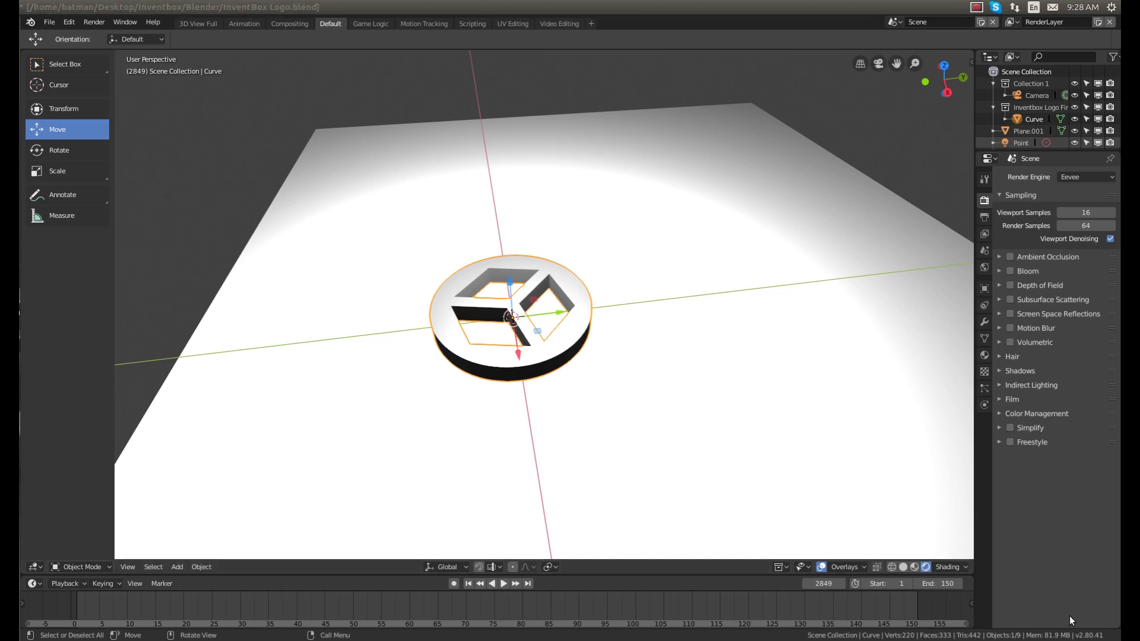
Step: Set the render engine from Eevee back to Cycles in Render Properties
left_click(843, 567)
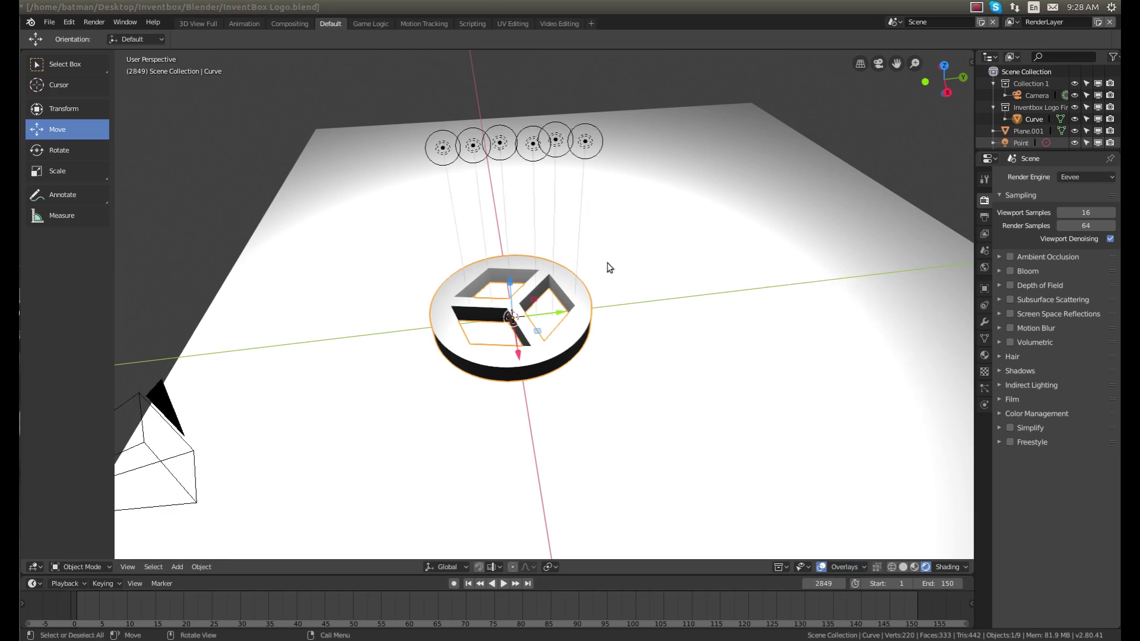
mouse_move(606, 179)
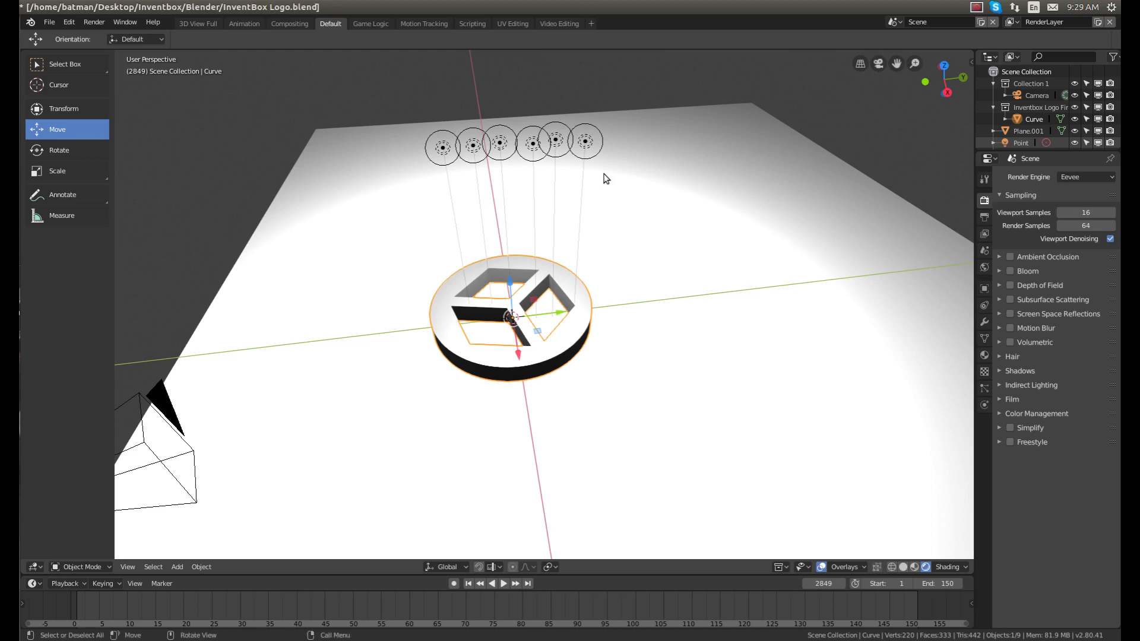
left_click(1085, 177)
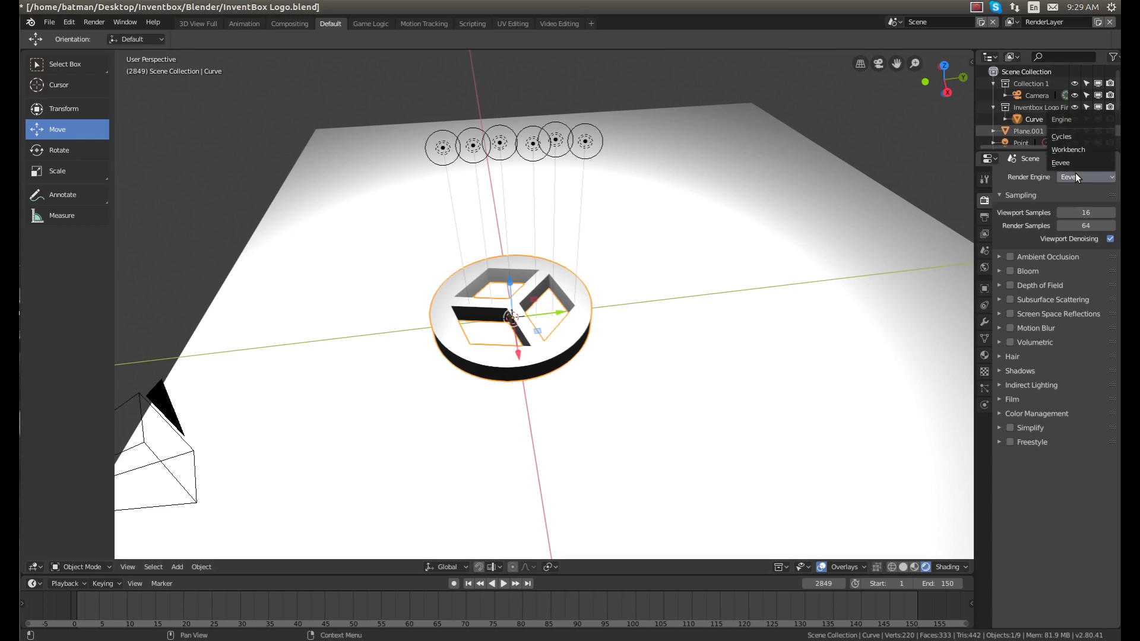
left_click(1061, 137)
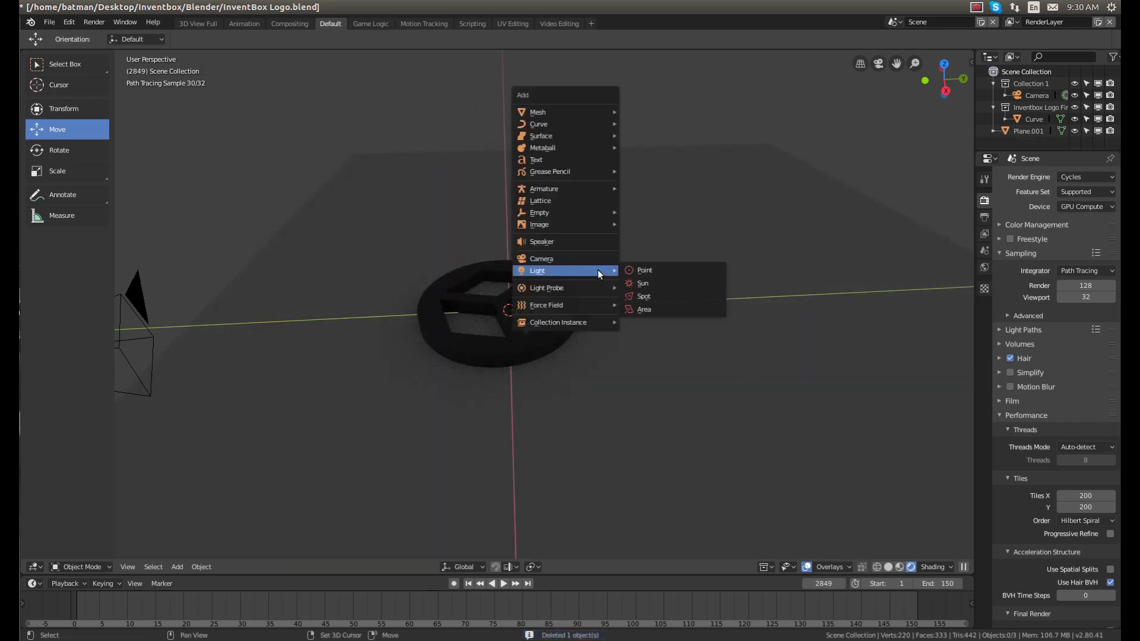
Step: Add a plane above the disc with an Emission surface of strength 1.3, hidden from camera
left_click(538, 111)
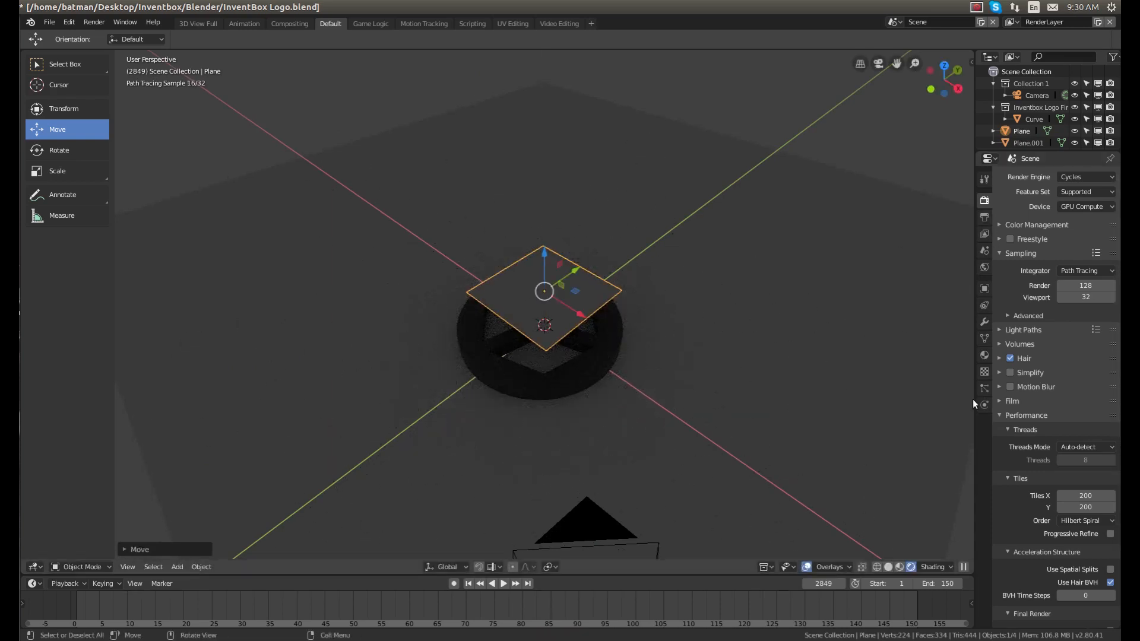
left_click(984, 355)
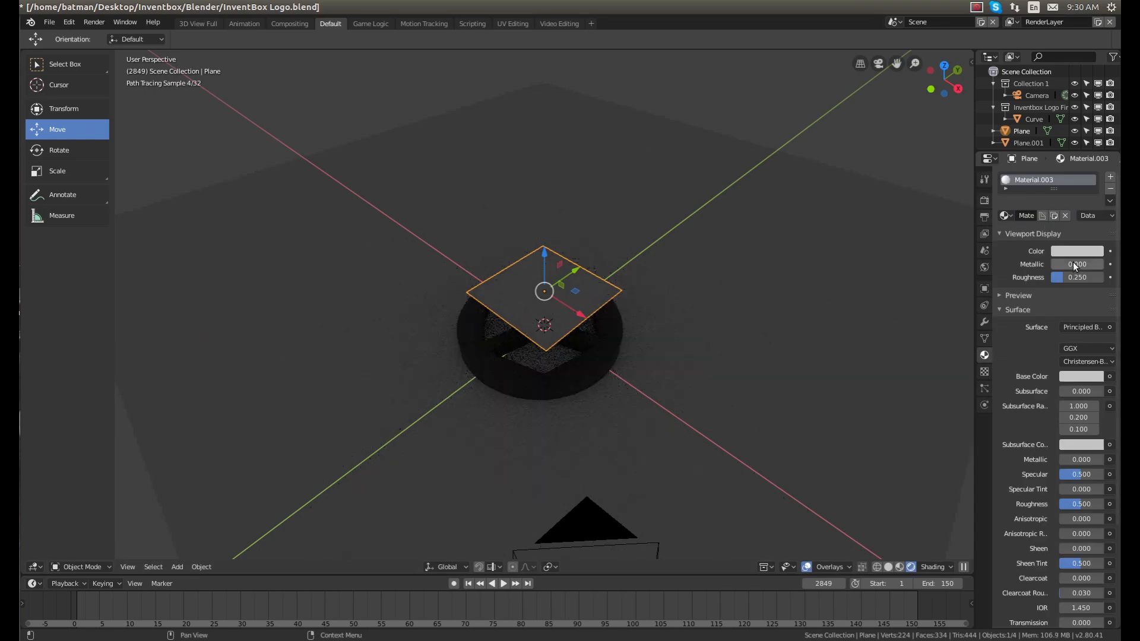
left_click(1085, 327)
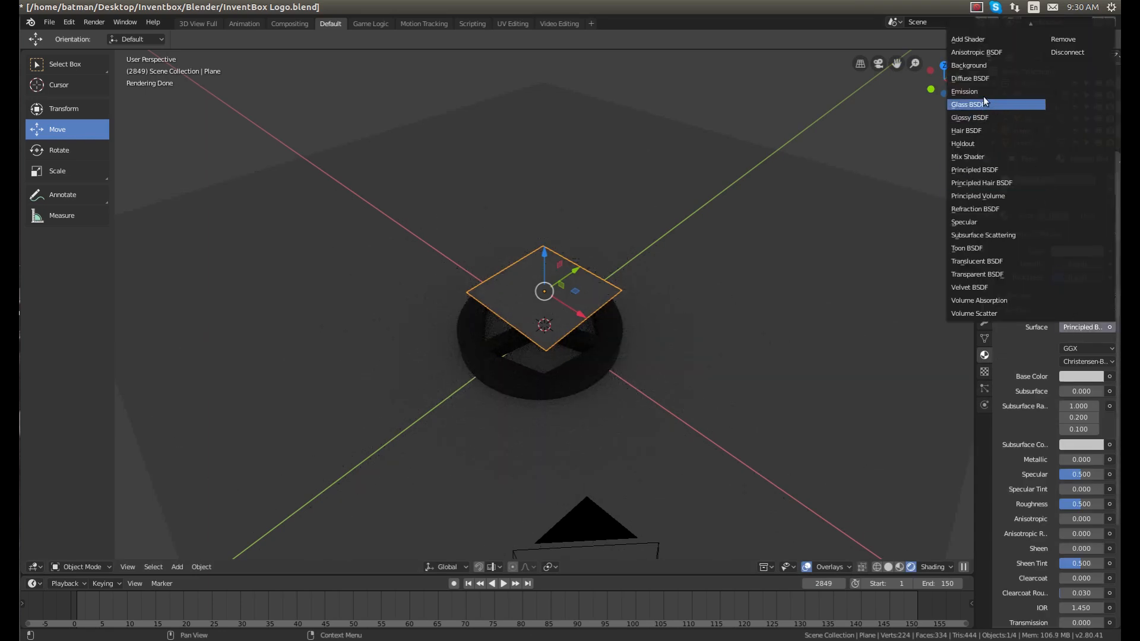
left_click(964, 91)
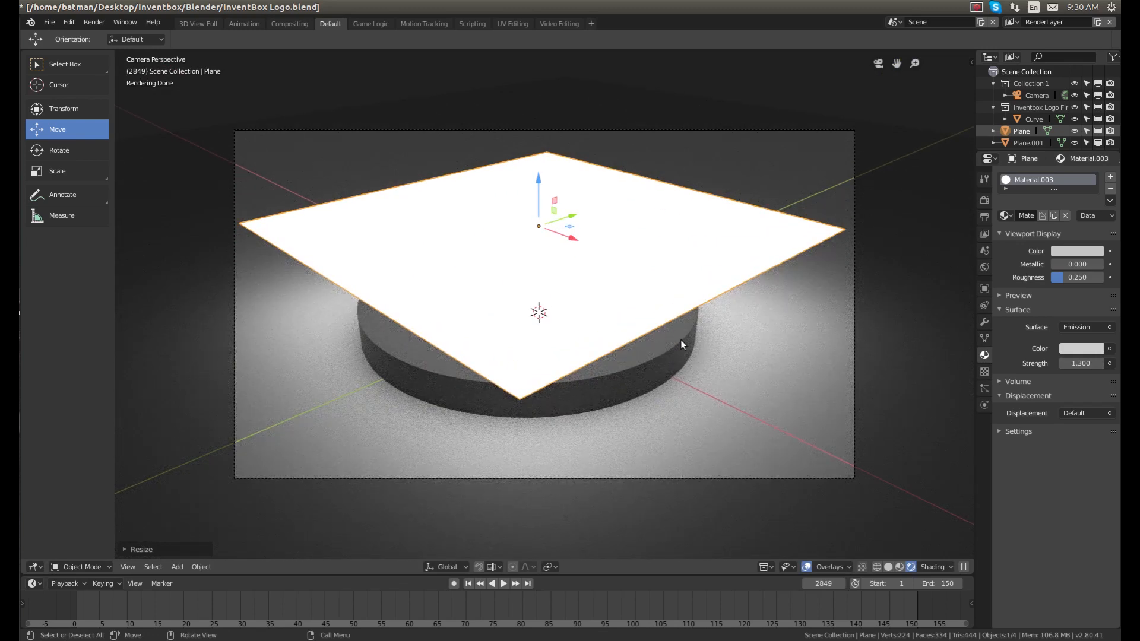
mouse_move(674, 330)
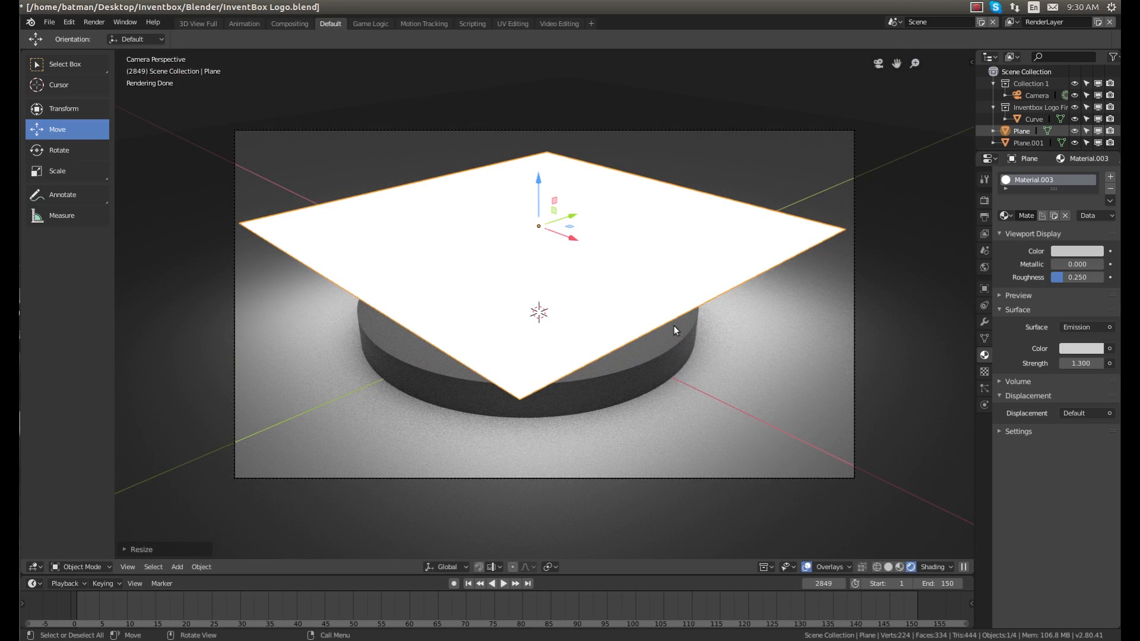
mouse_move(809, 256)
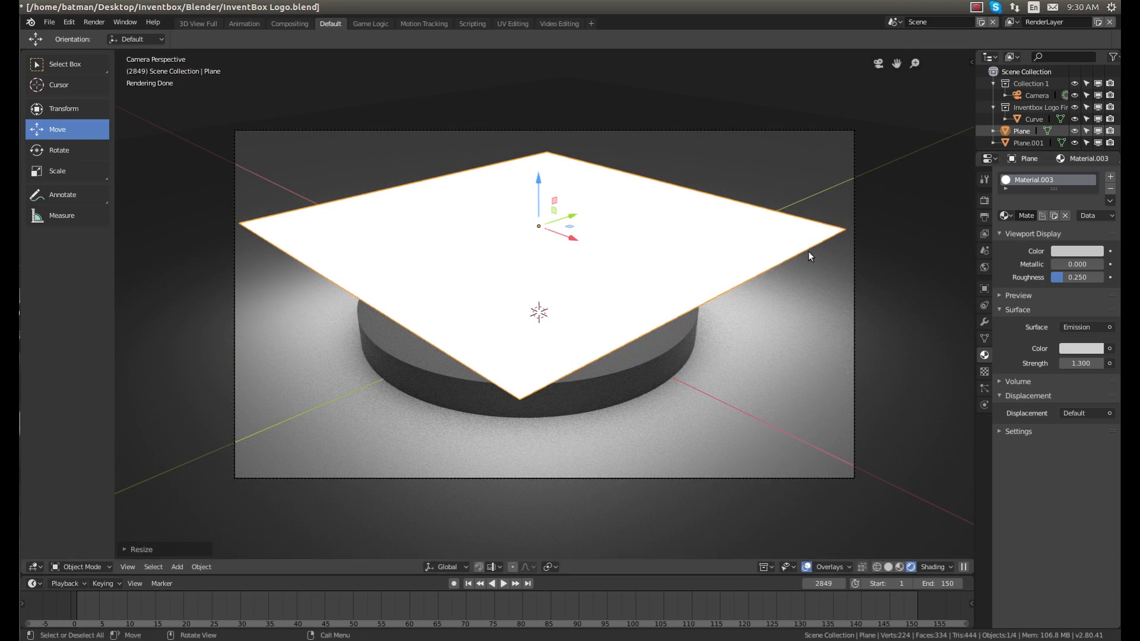
mouse_move(981, 302)
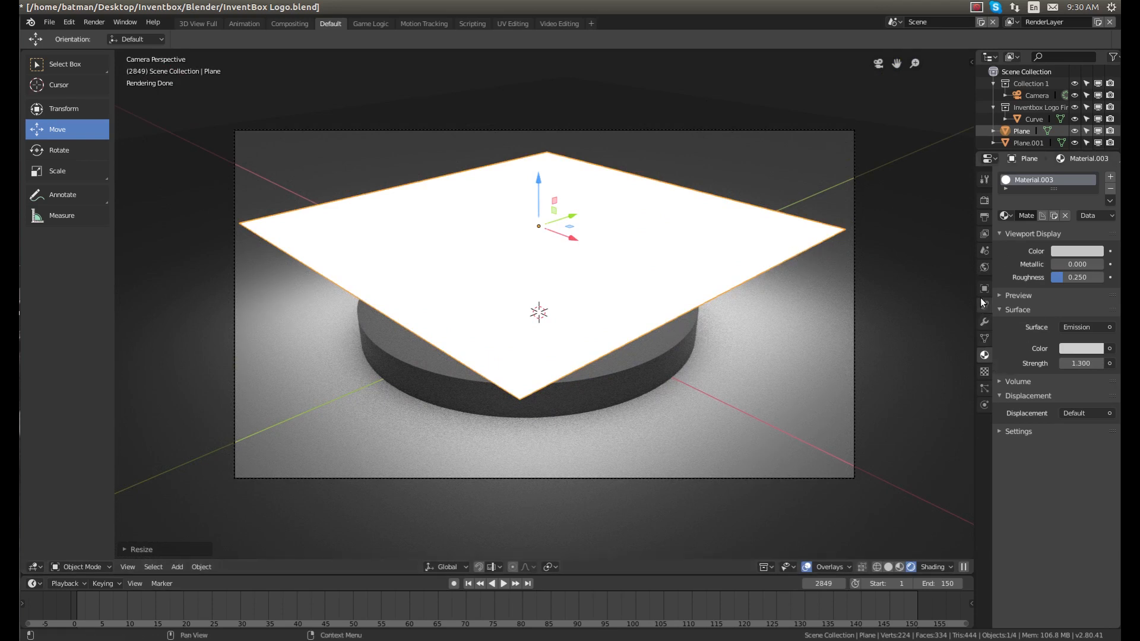
mouse_move(984, 289)
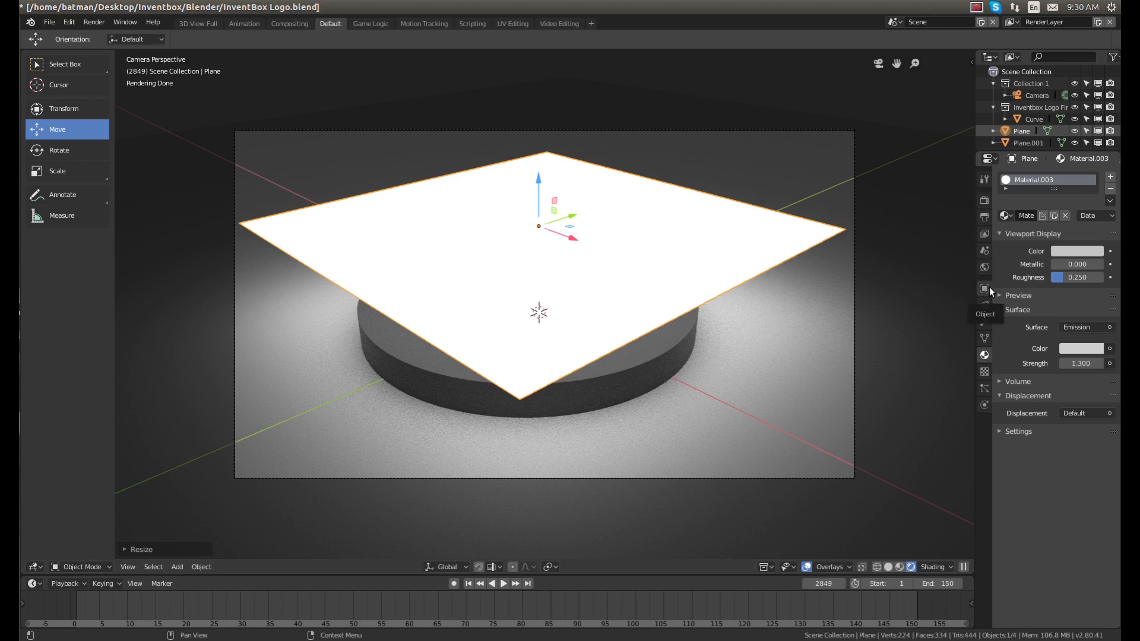
left_click(984, 289)
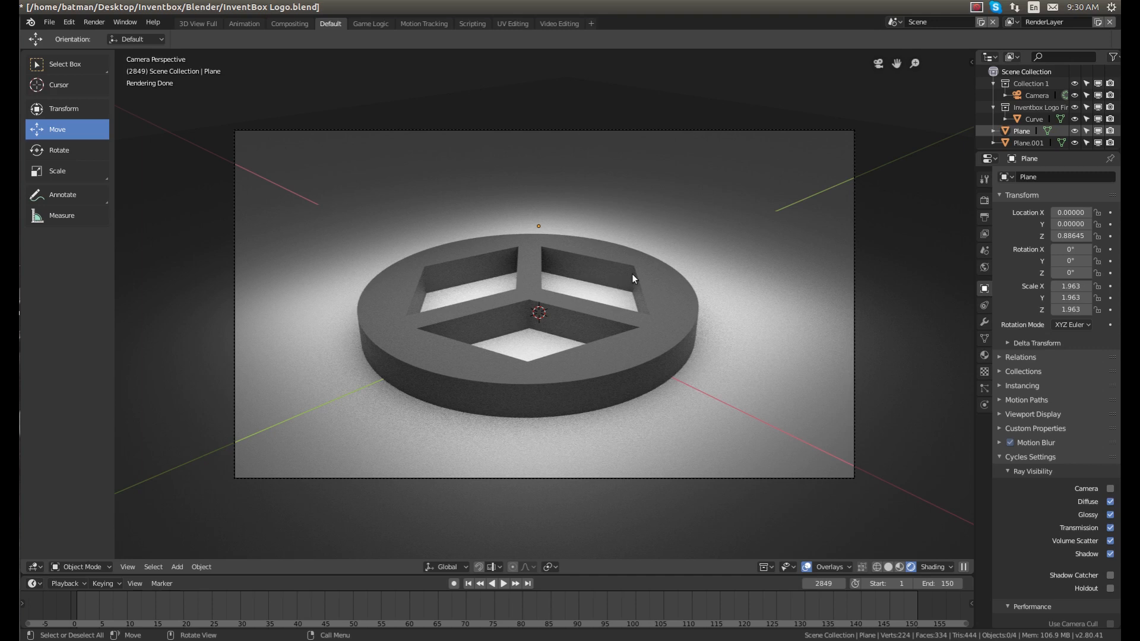
mouse_move(786, 214)
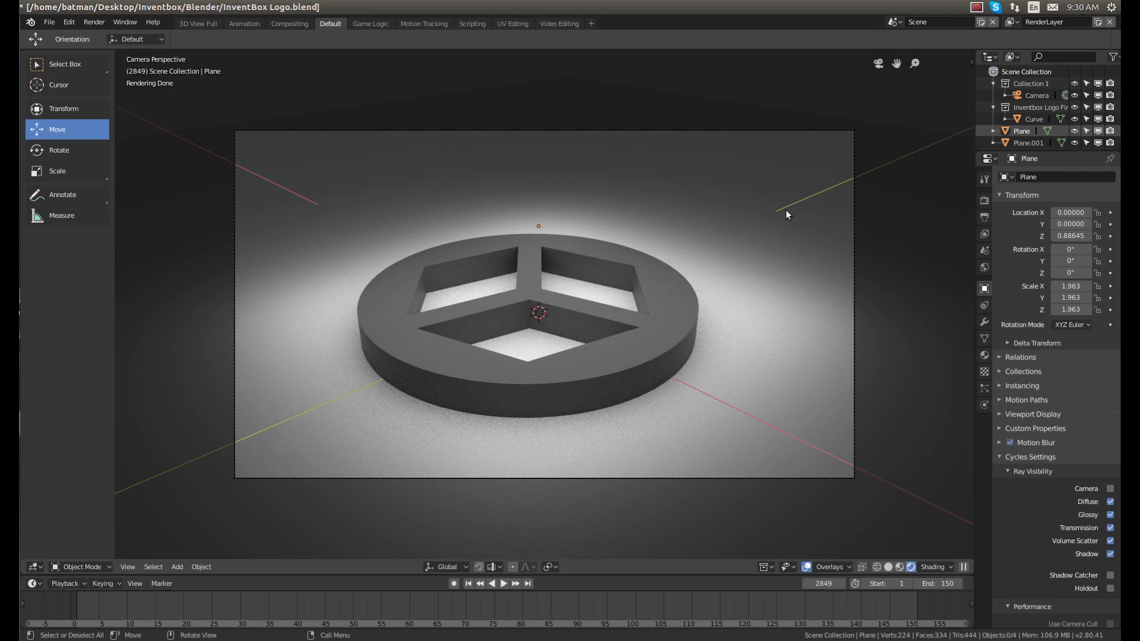
mouse_move(688, 403)
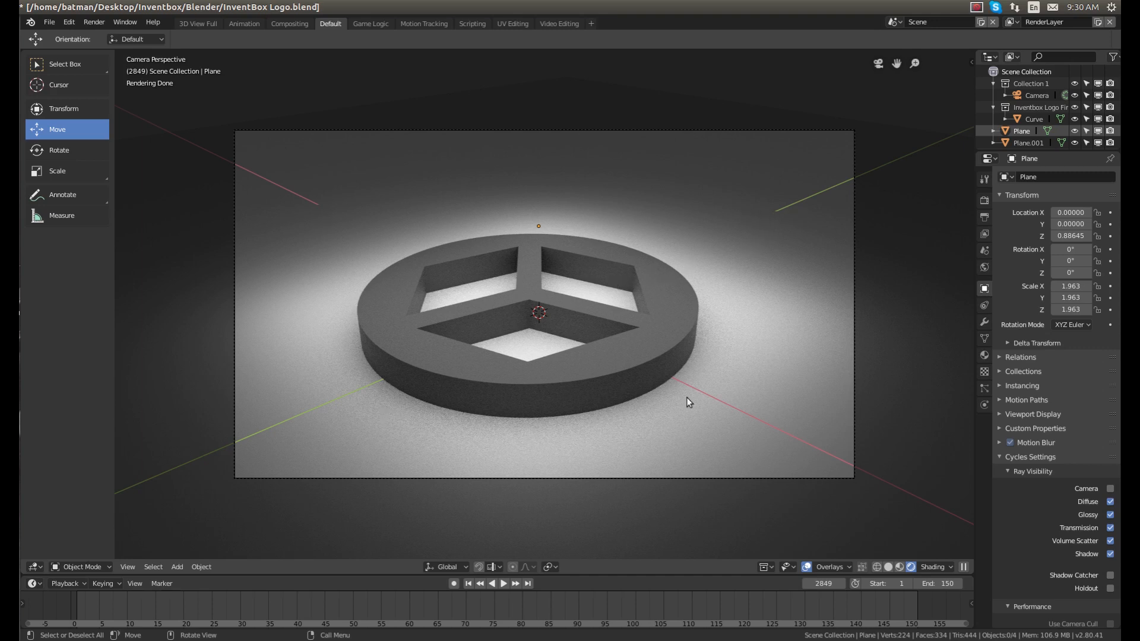
mouse_move(822, 583)
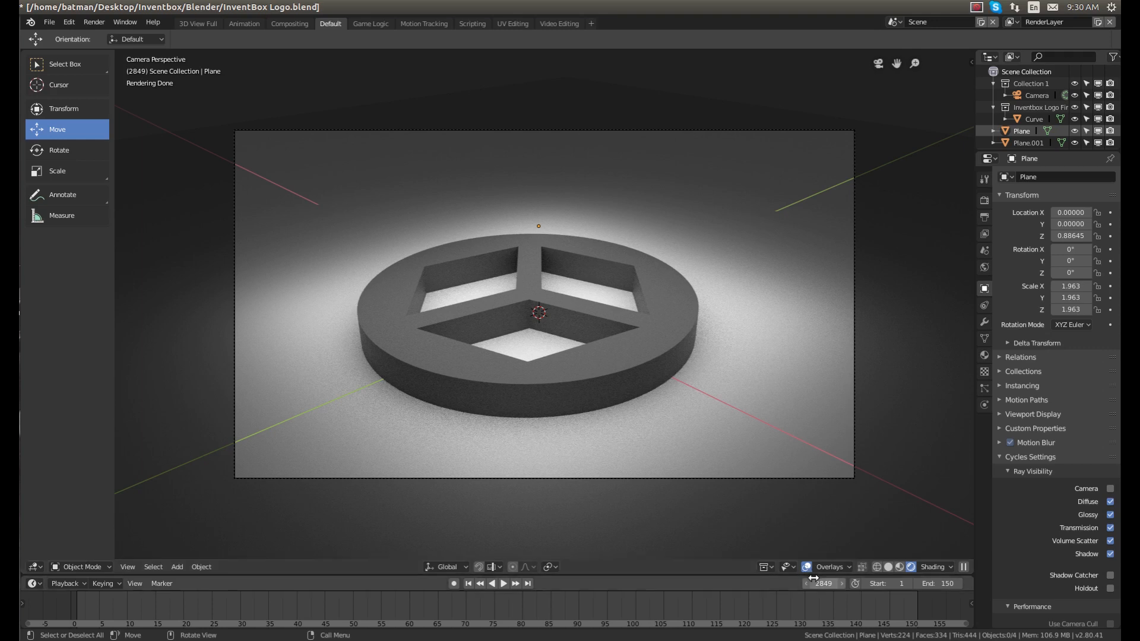
mouse_move(823, 583)
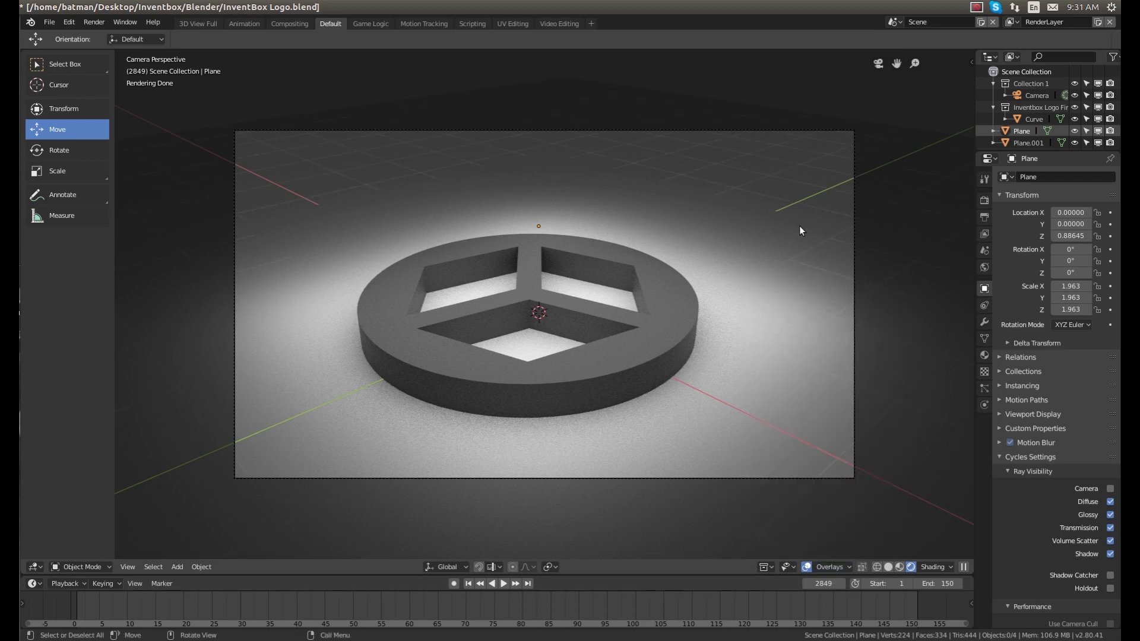
mouse_move(173, 237)
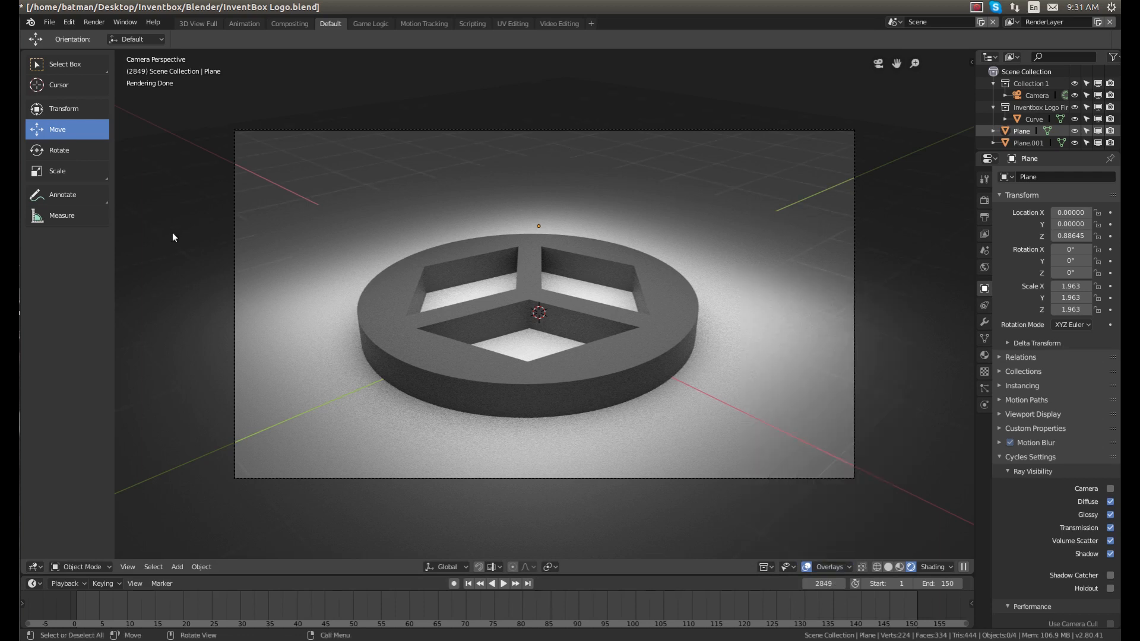
mouse_move(540, 381)
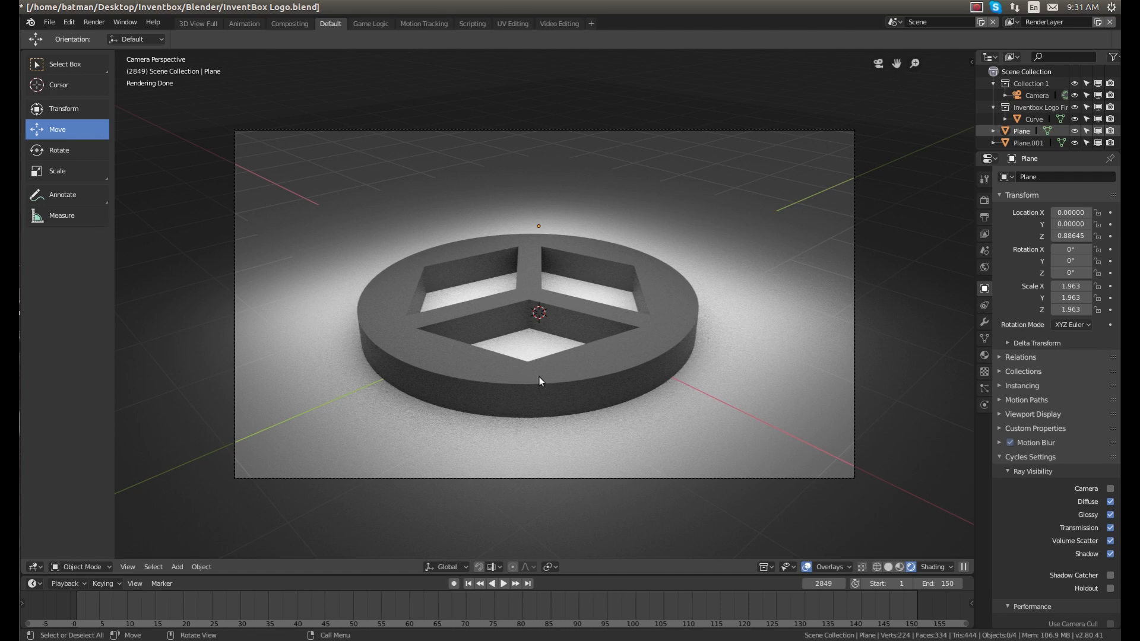
mouse_move(960, 211)
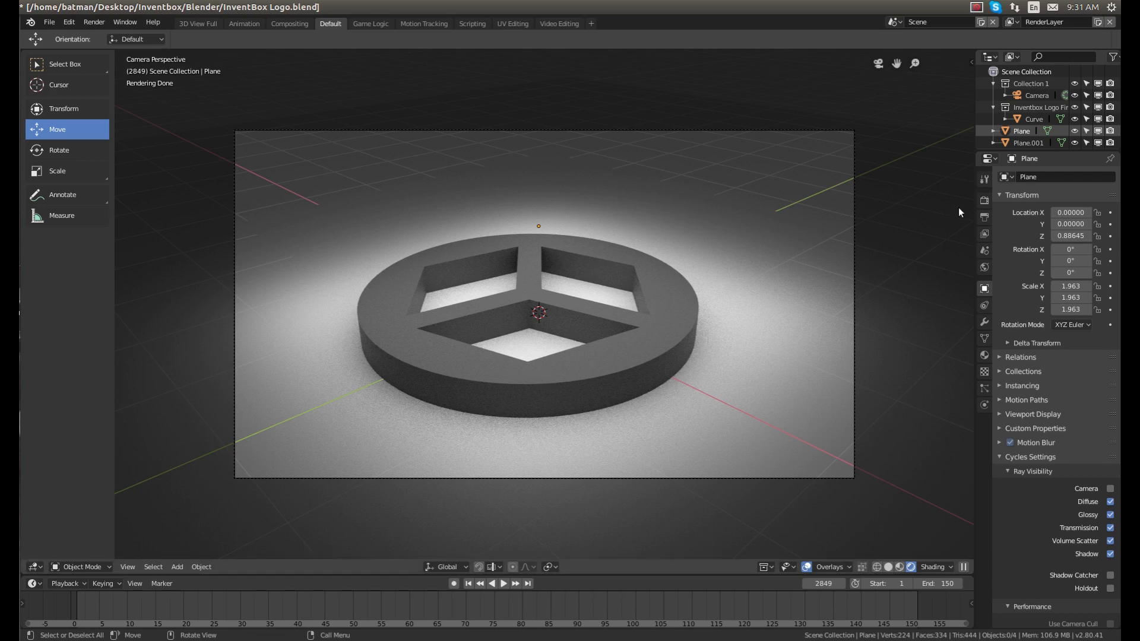
Step: Set Resolution % to 100 and re-render the disc at 1920×1080
left_click(984, 201)
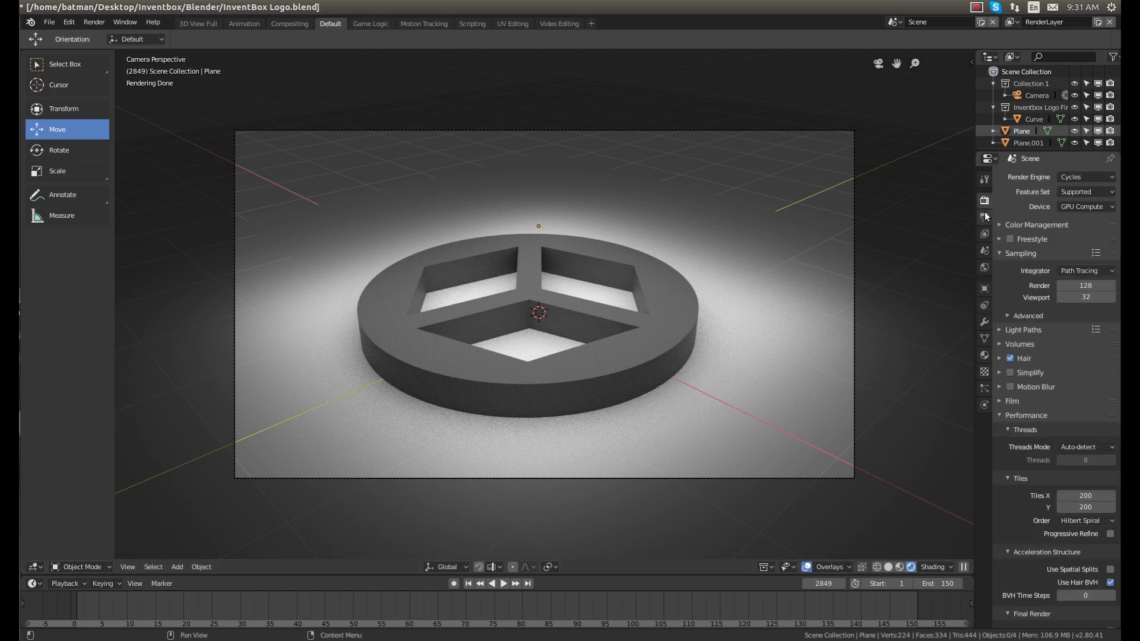
left_click(984, 216)
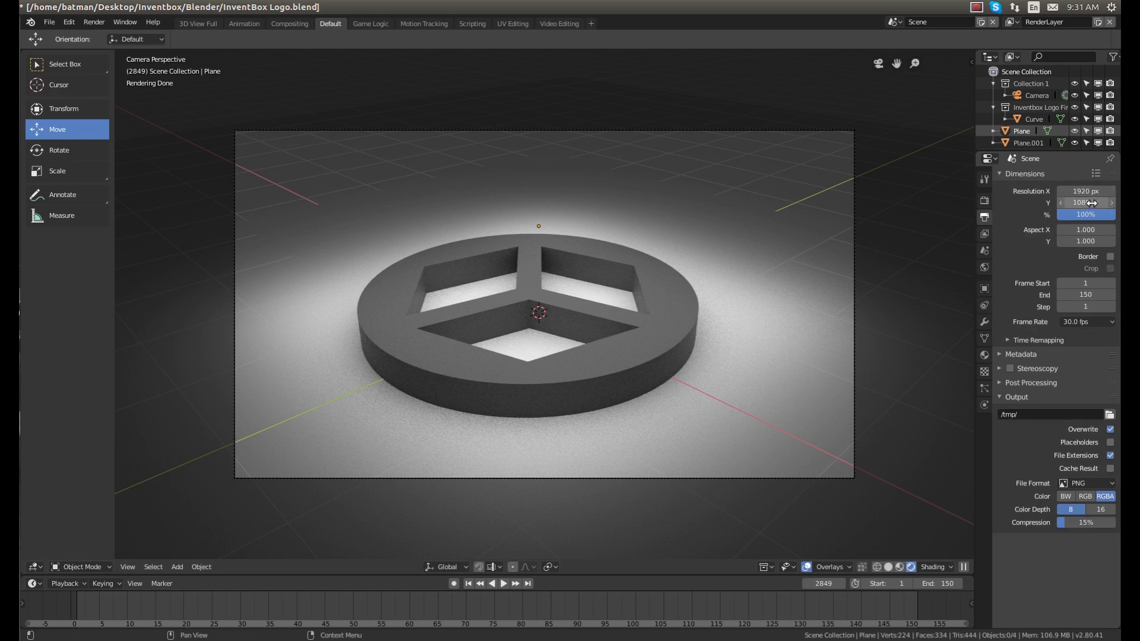
left_click(1086, 202)
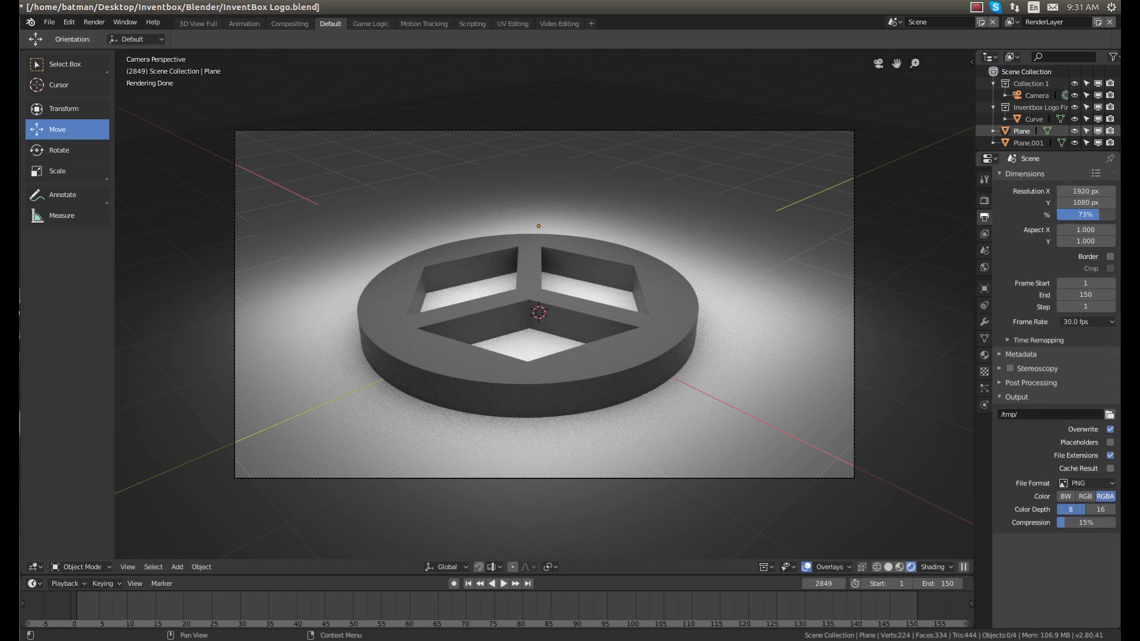
left_click(1085, 214)
type("100")
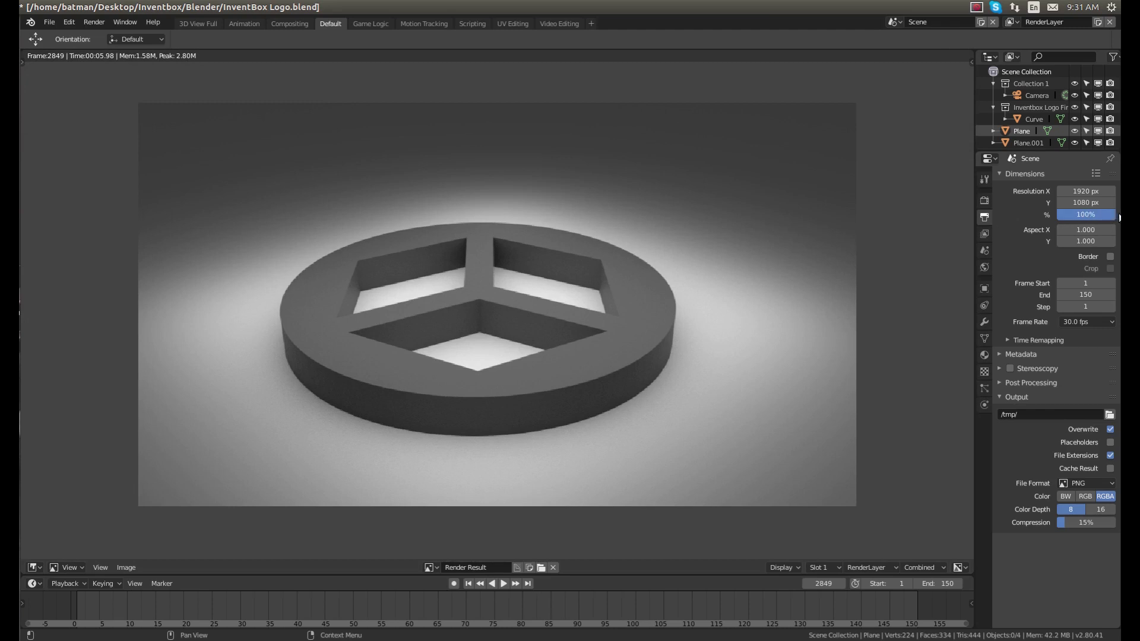
mouse_move(722, 246)
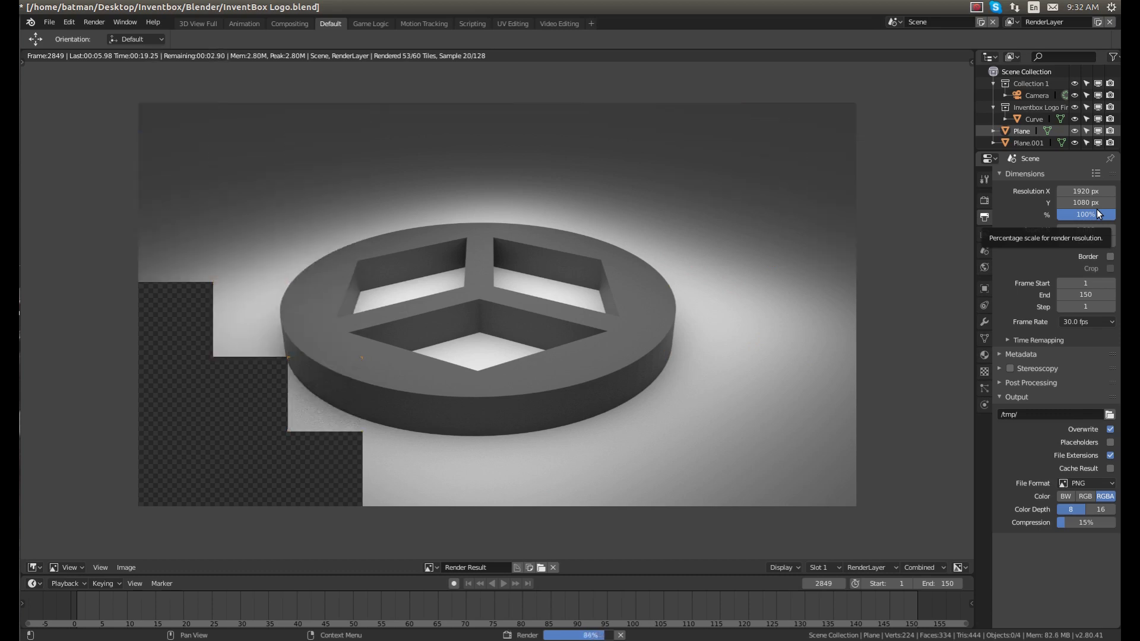
mouse_move(1083, 190)
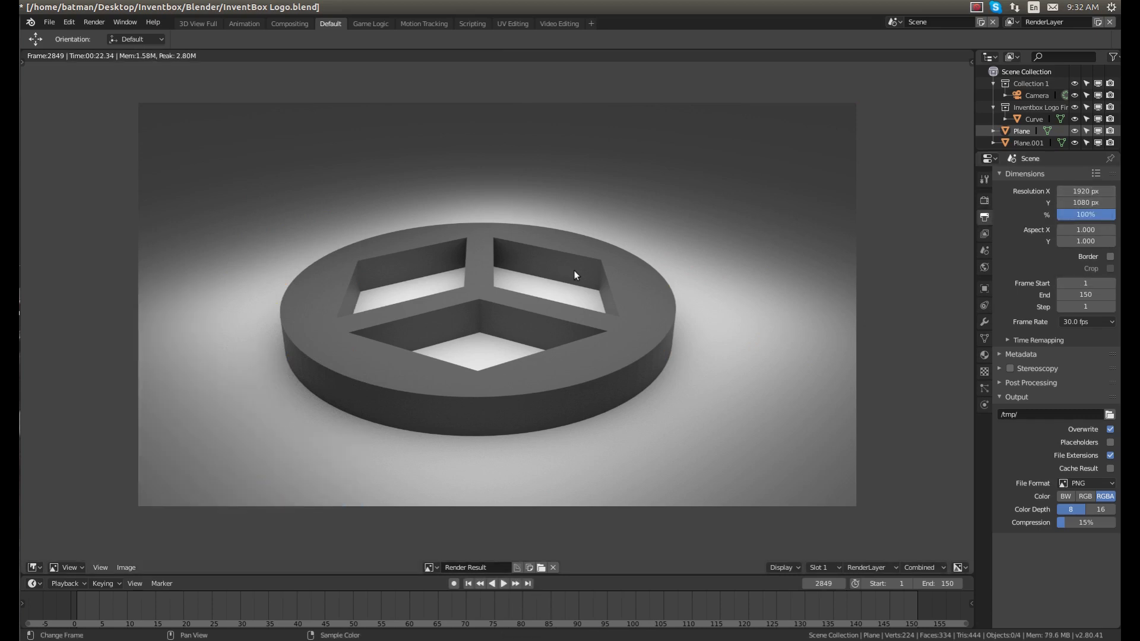
mouse_move(634, 278)
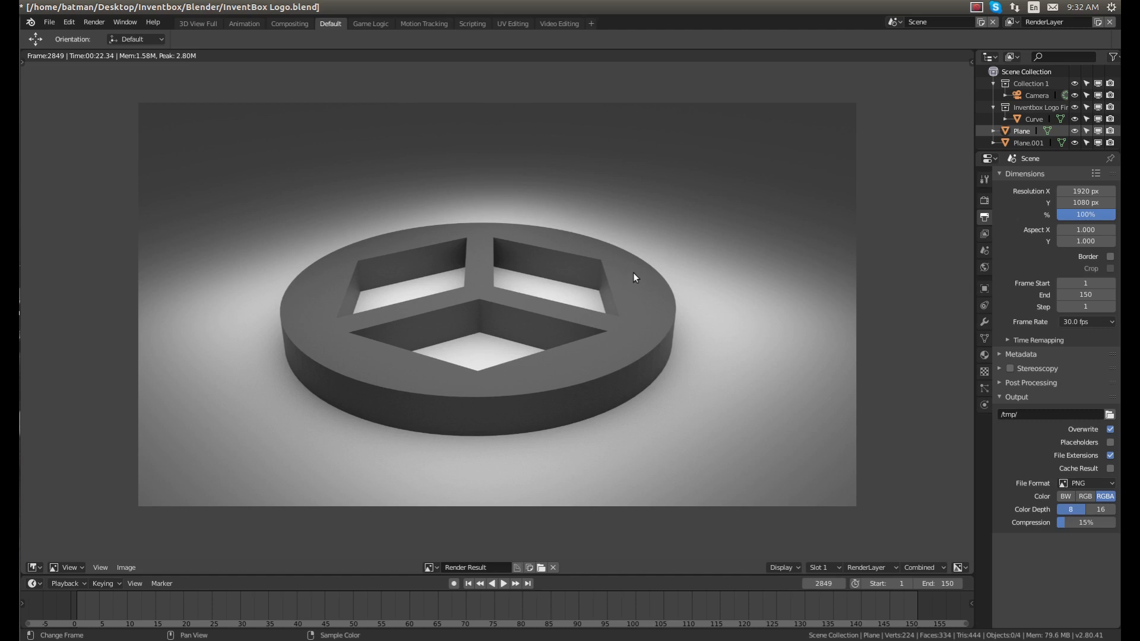
mouse_move(586, 315)
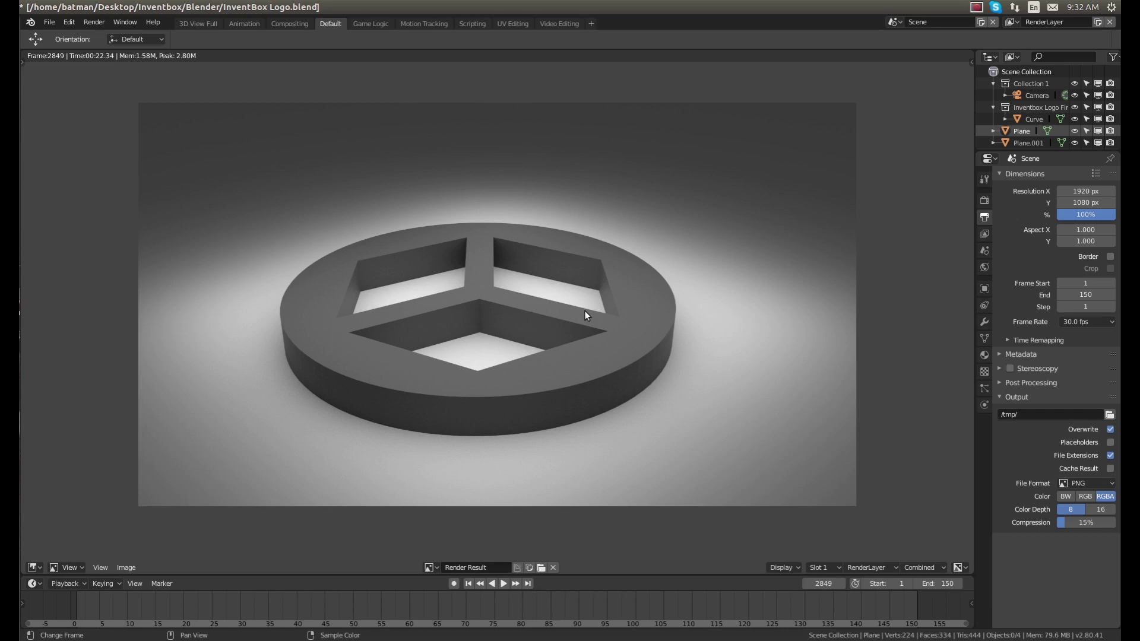
mouse_move(1024, 227)
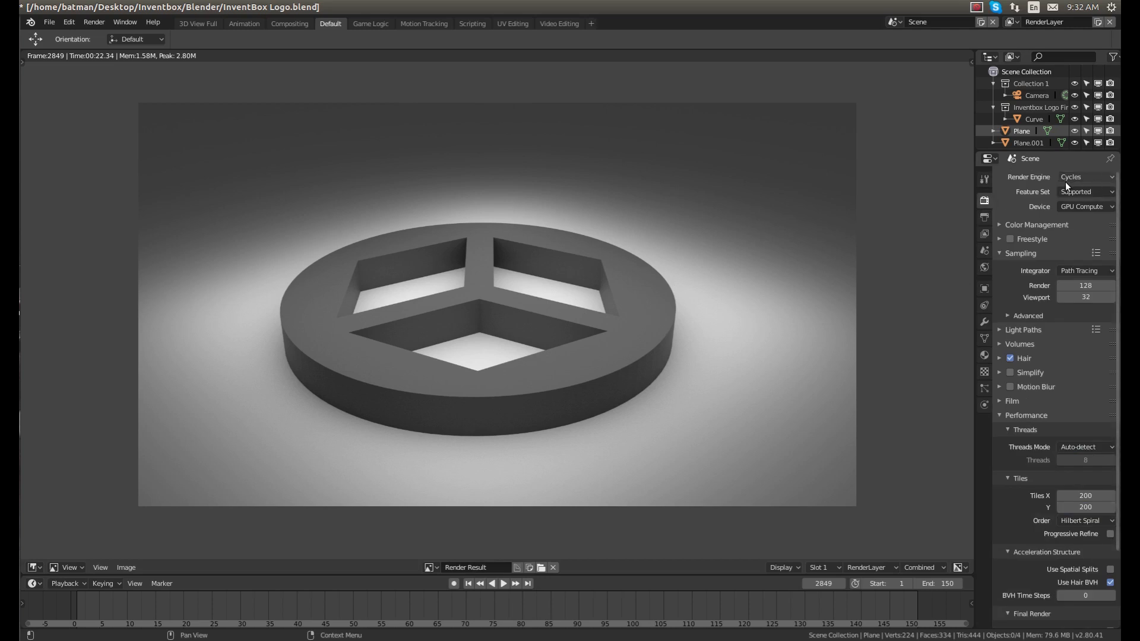
Step: Switch the render engine to Eevee and delete the emission plane and temporary sun light
left_click(1086, 177)
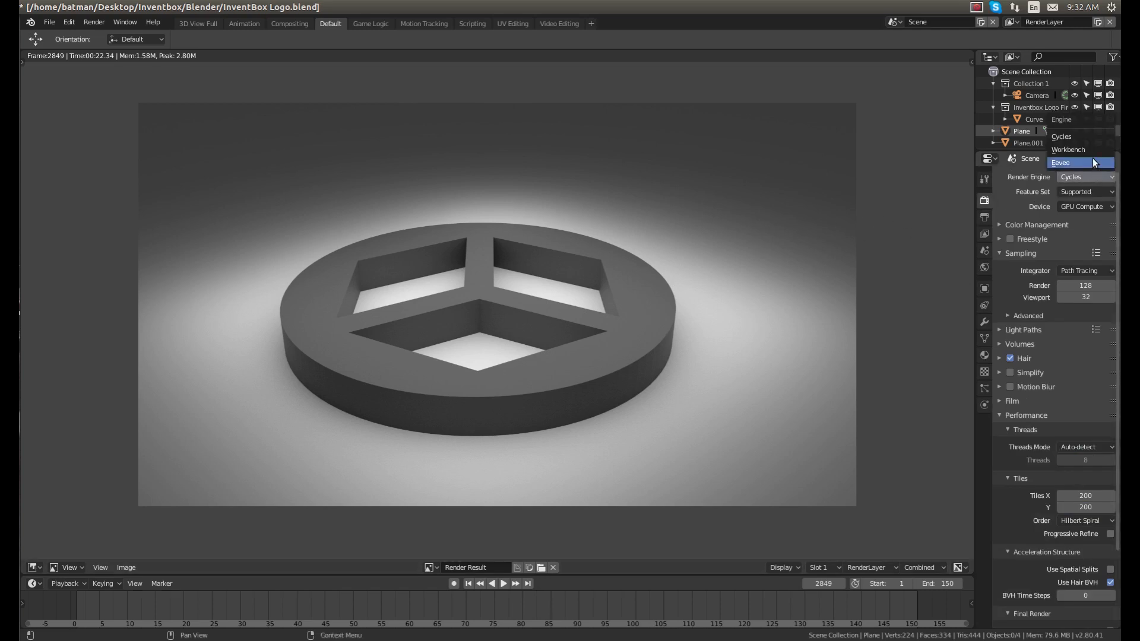
left_click(1081, 162)
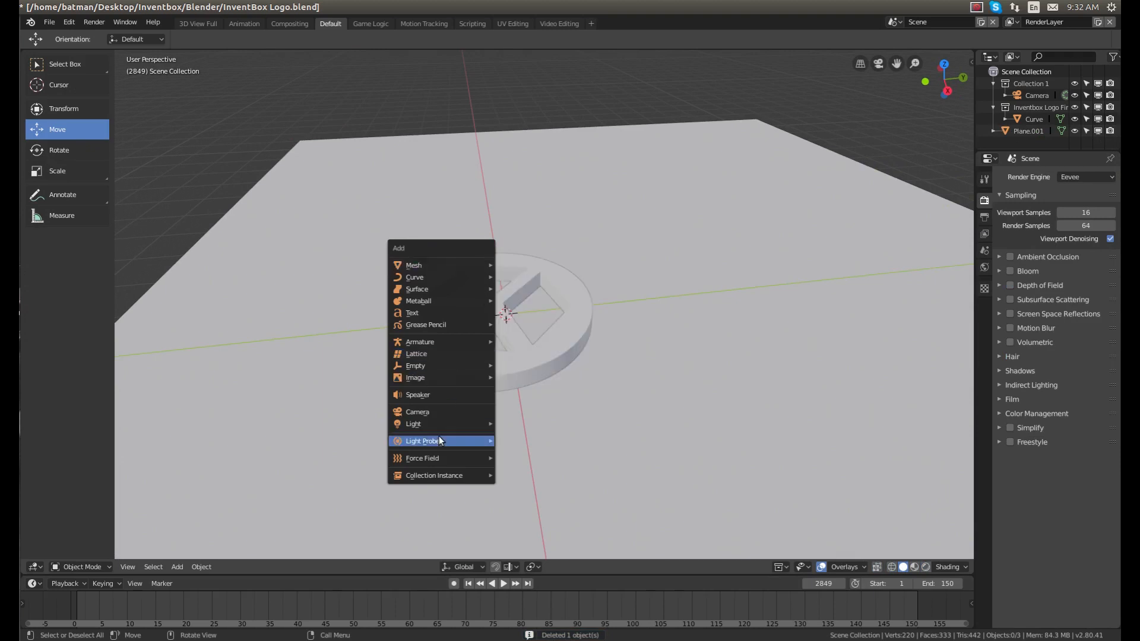
mouse_move(413, 424)
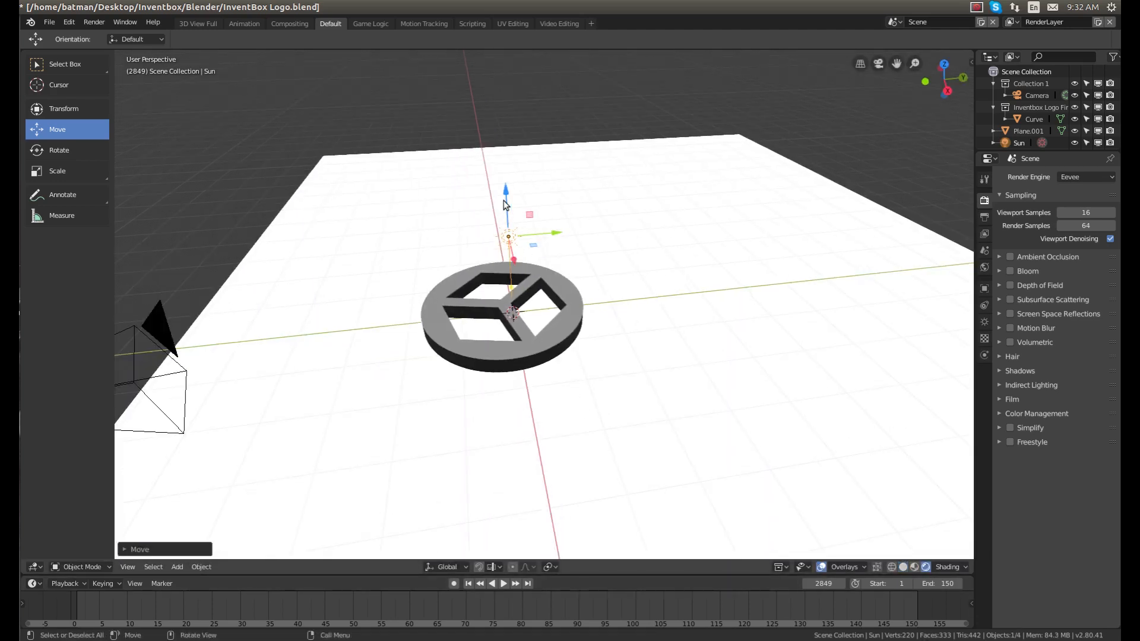
key("g")
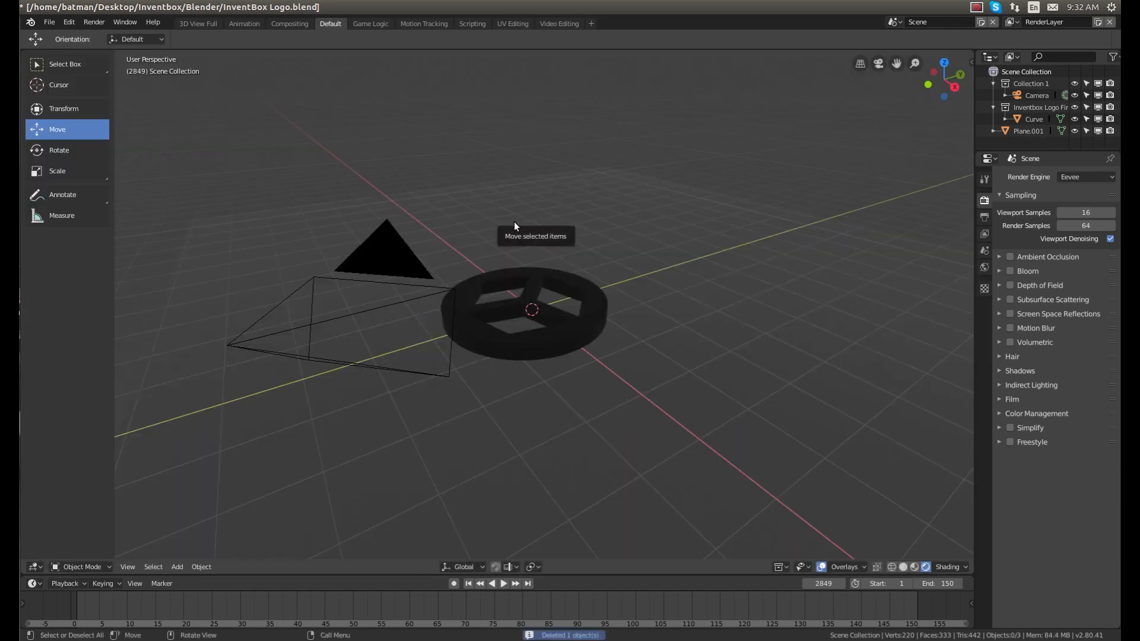
mouse_move(635, 236)
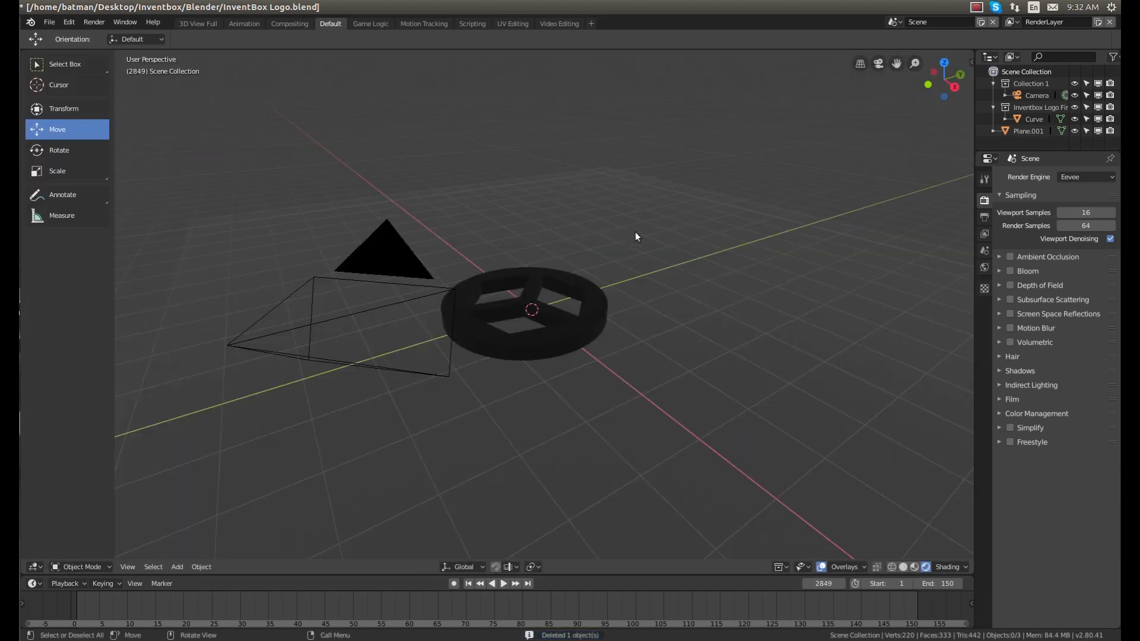
Step: Add a point light and duplicate it, placing the copies at different heights above the disc
left_click(177, 567)
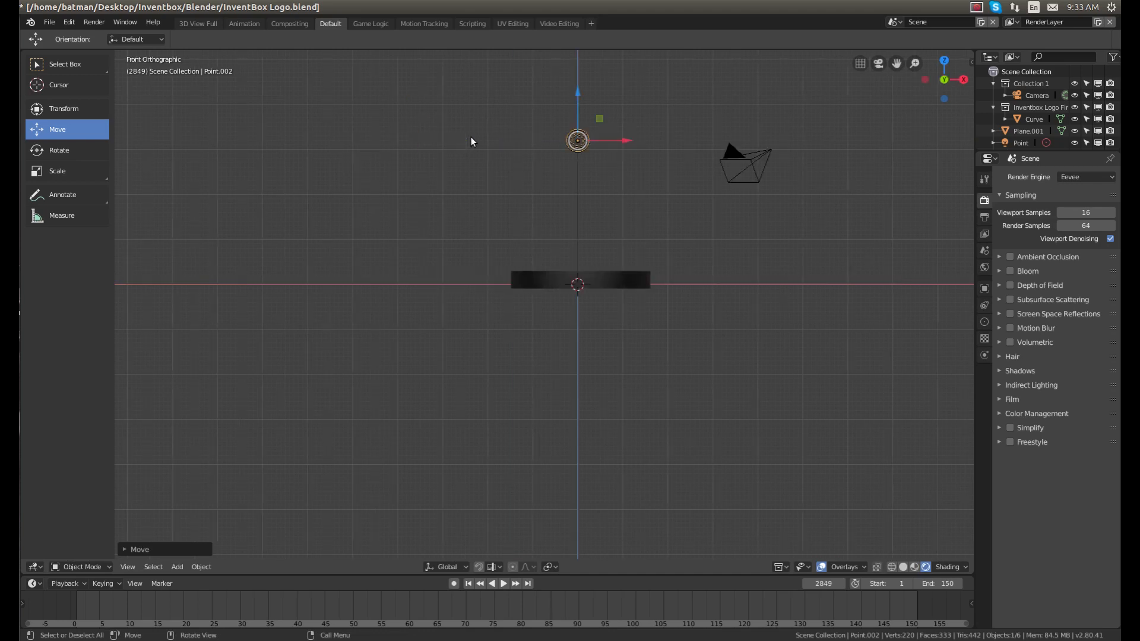
mouse_move(629, 121)
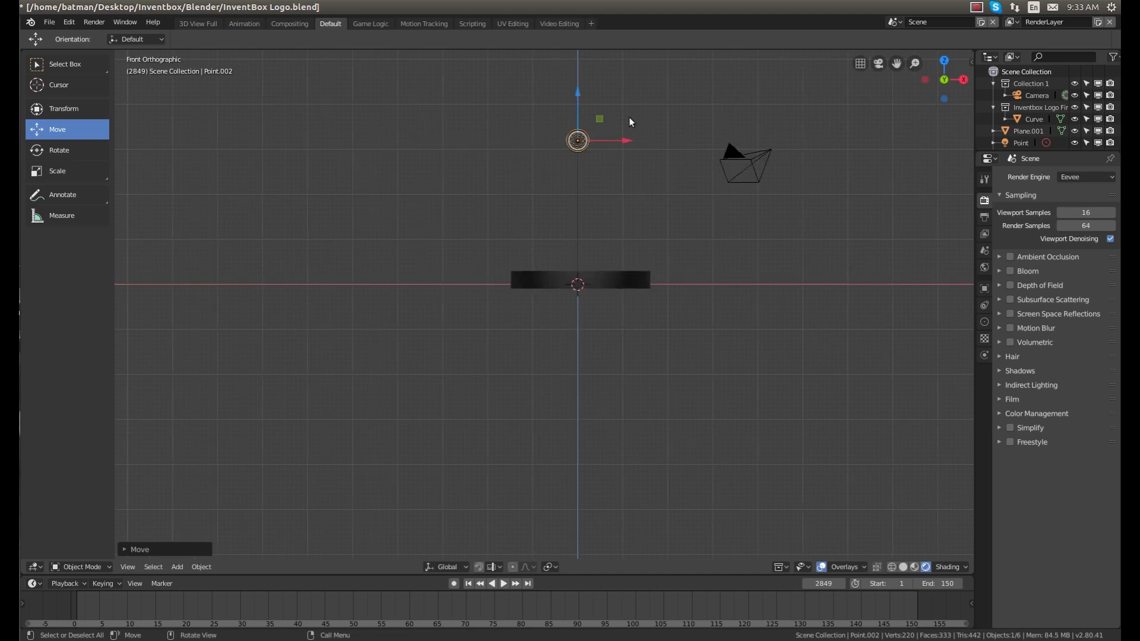
left_click(619, 116)
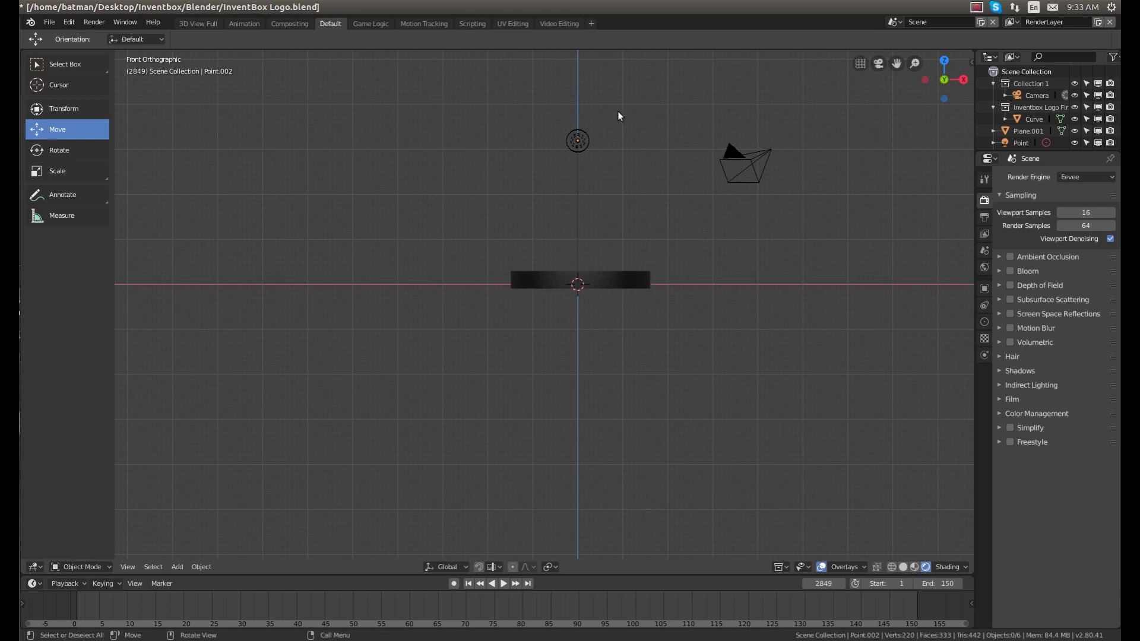
mouse_move(582, 146)
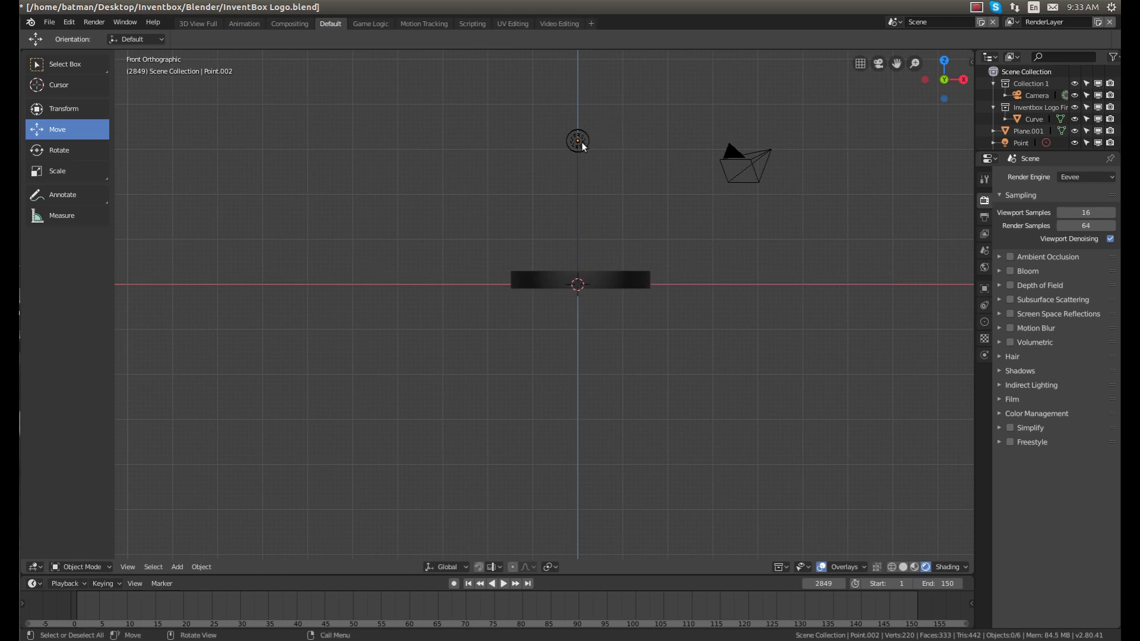
left_click(577, 139)
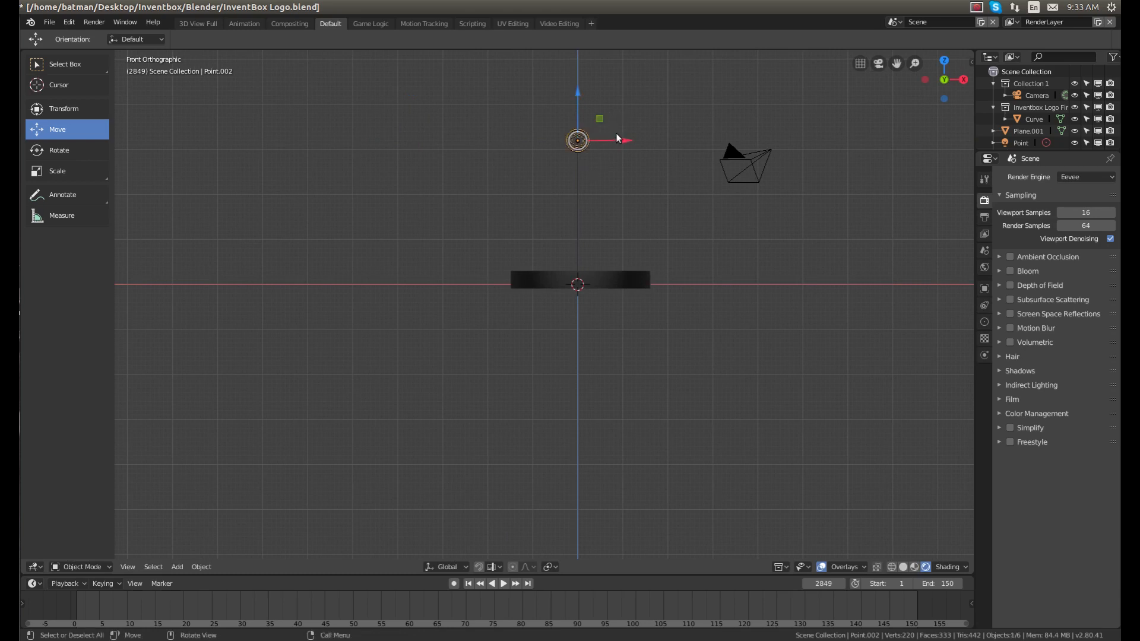
key("shift+d")
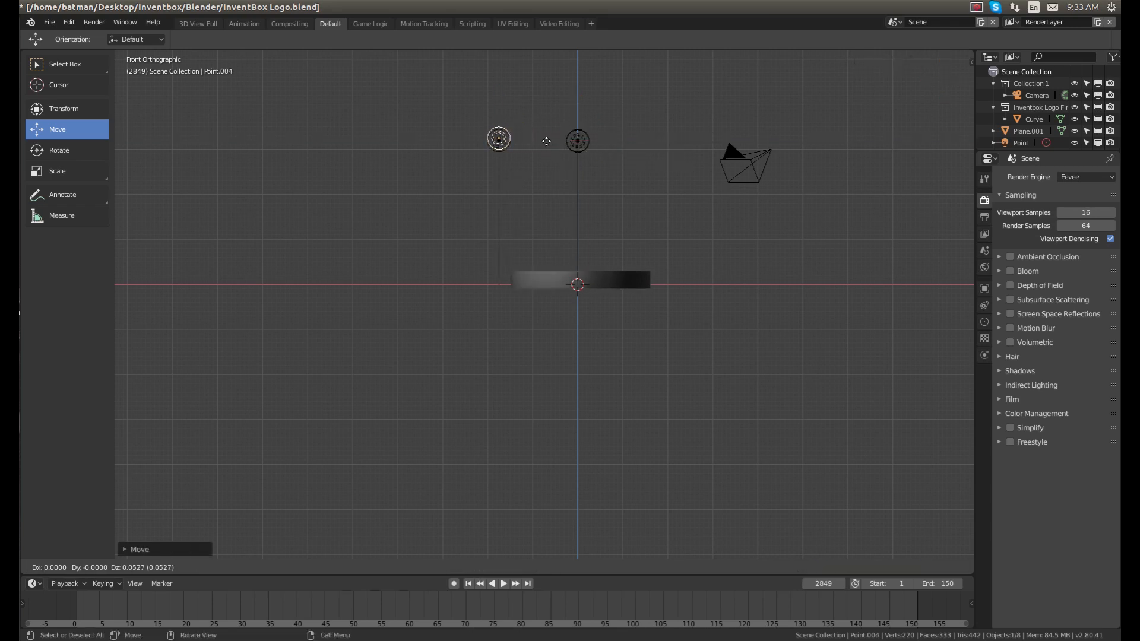
key("shift+d")
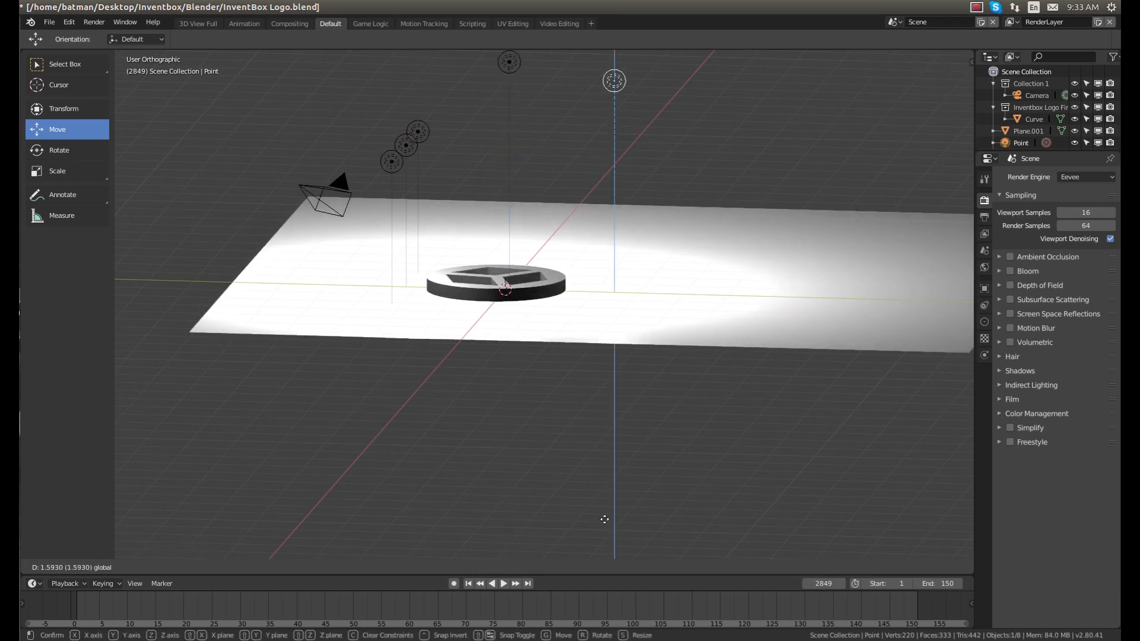
left_click(391, 162)
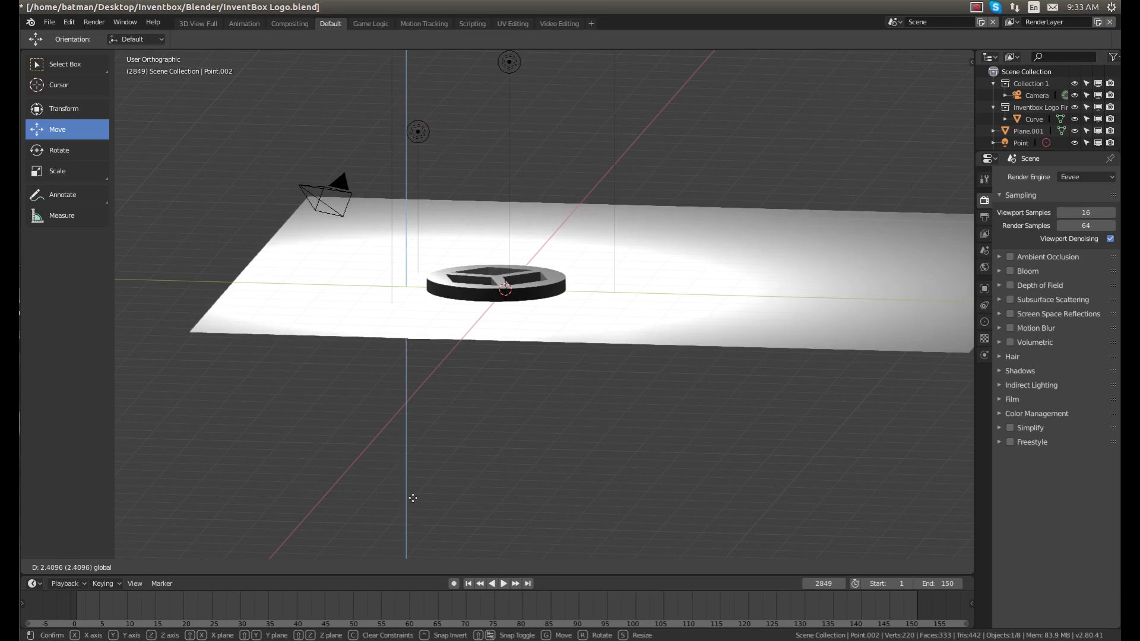
left_click(418, 132)
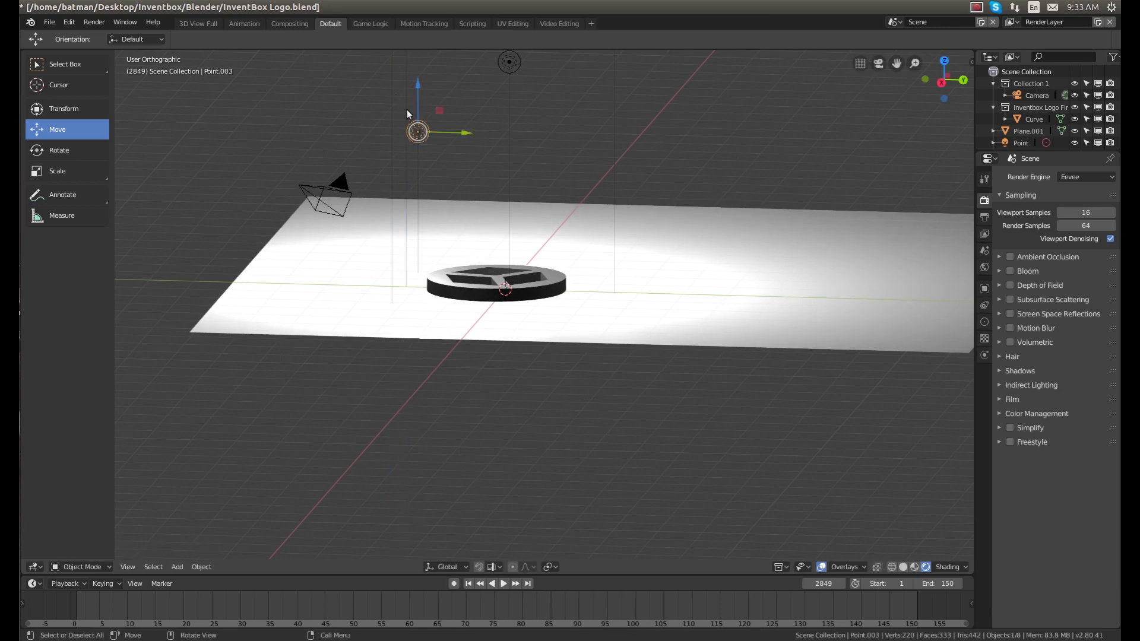
Step: Render the point-lit disc in Eevee, then switch the render engine back to Cycles
left_click_drag(418, 131, 418, 77)
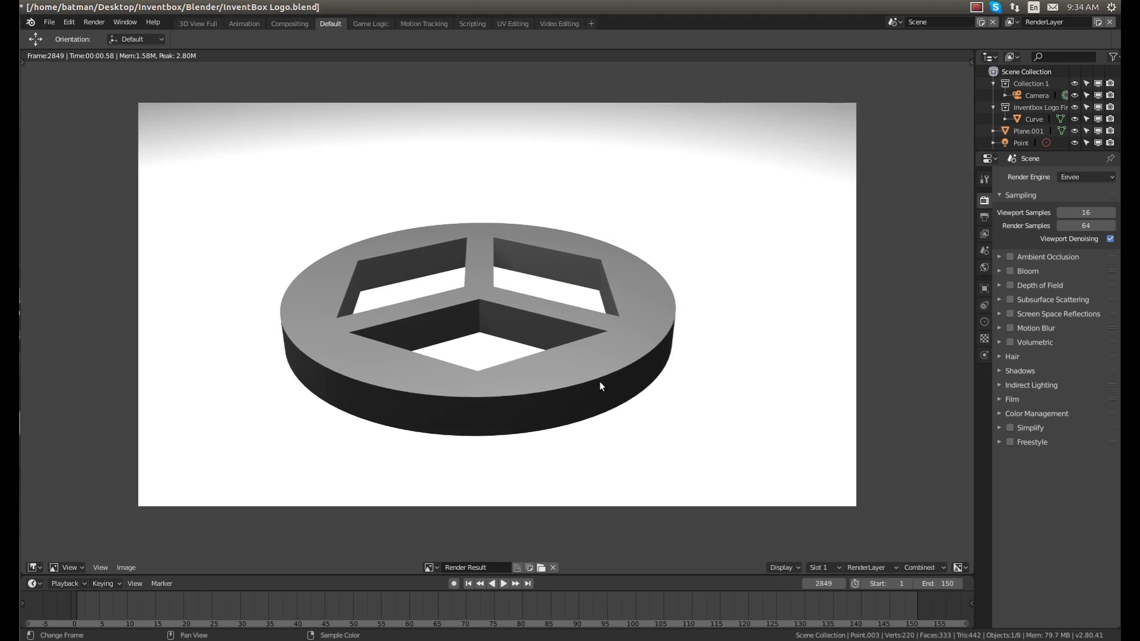
mouse_move(1025, 196)
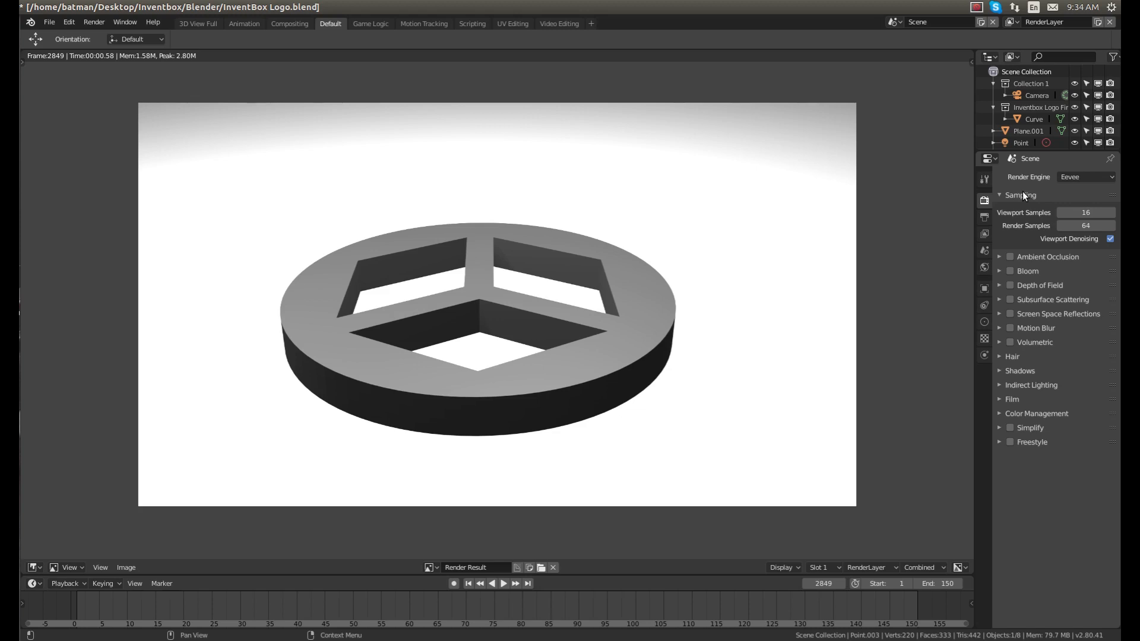
mouse_move(1073, 197)
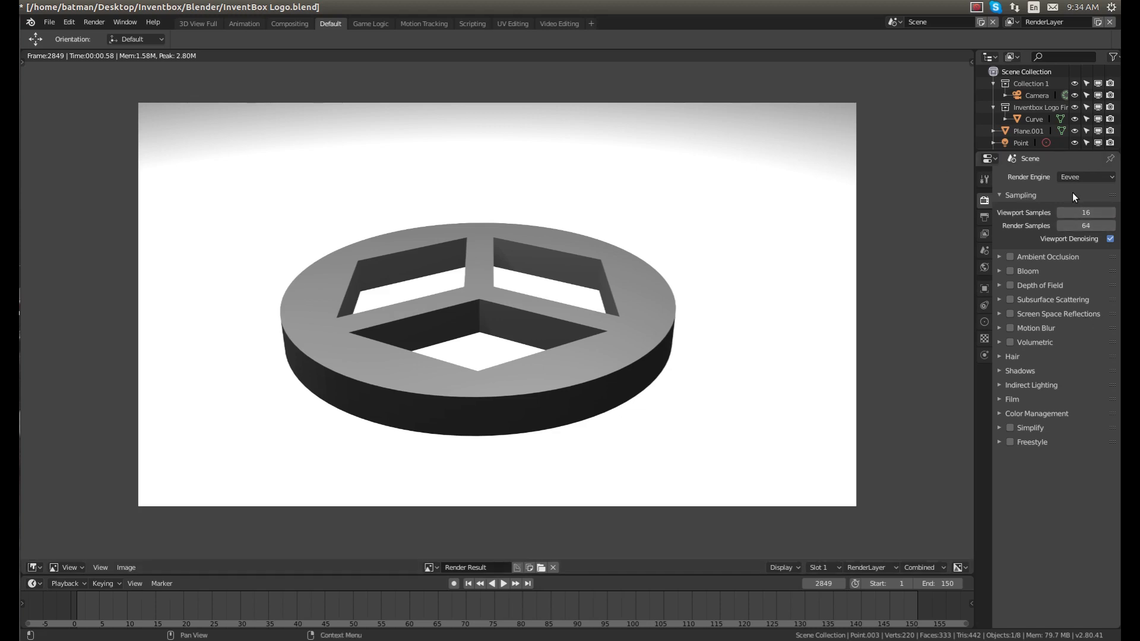
left_click(1083, 177)
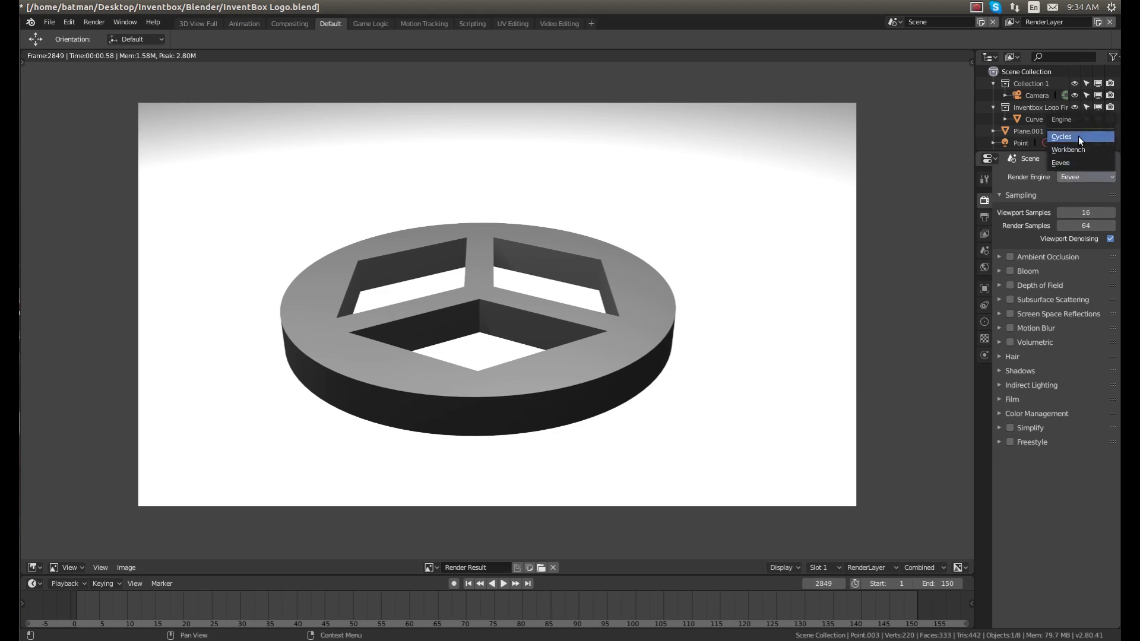
left_click(1062, 136)
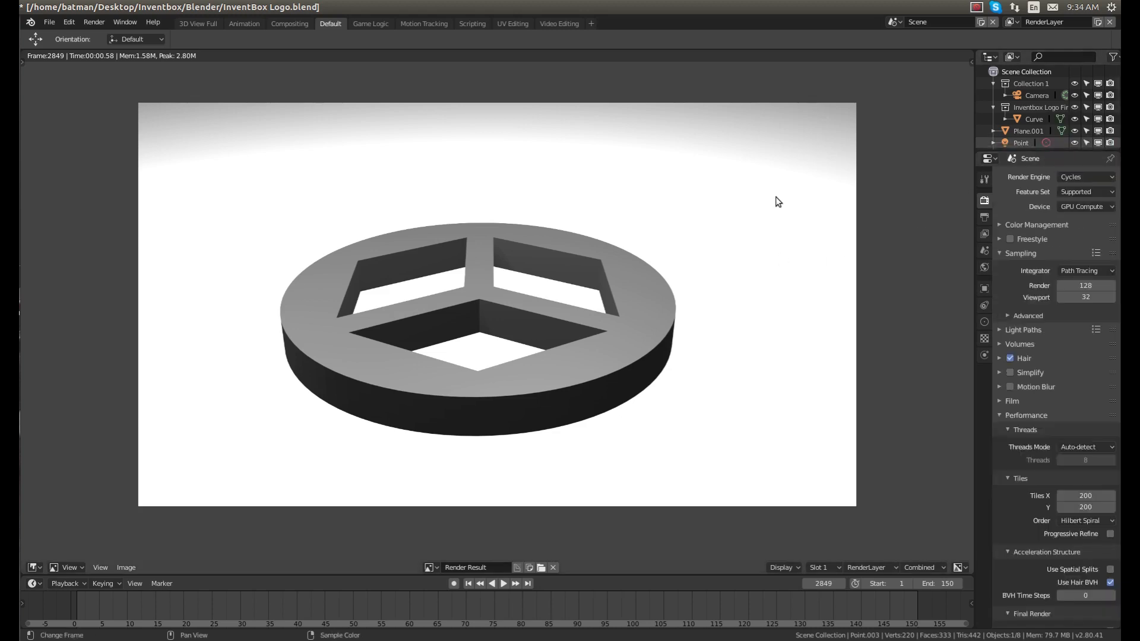